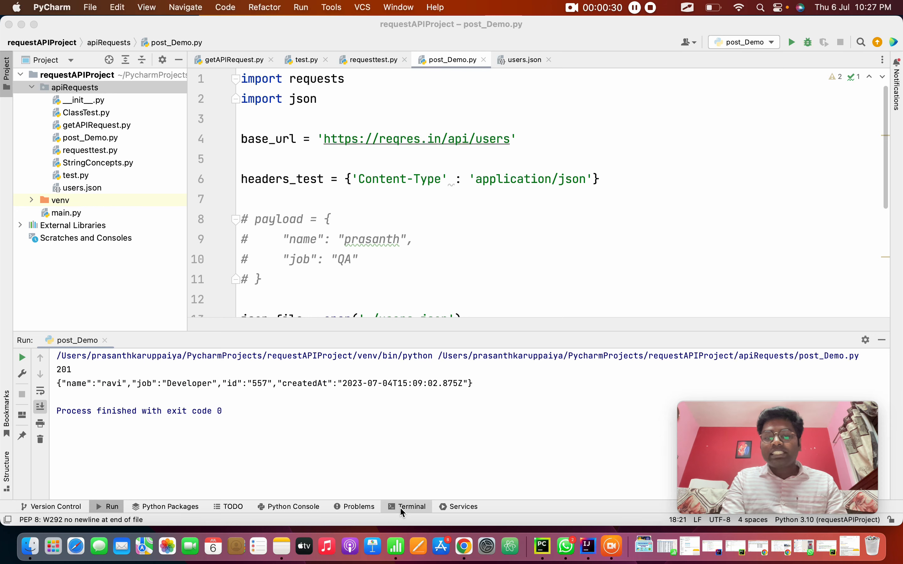
Run 'pip install pytest' in the terminal to add pytest to the project's virtual environment.
click(411, 506)
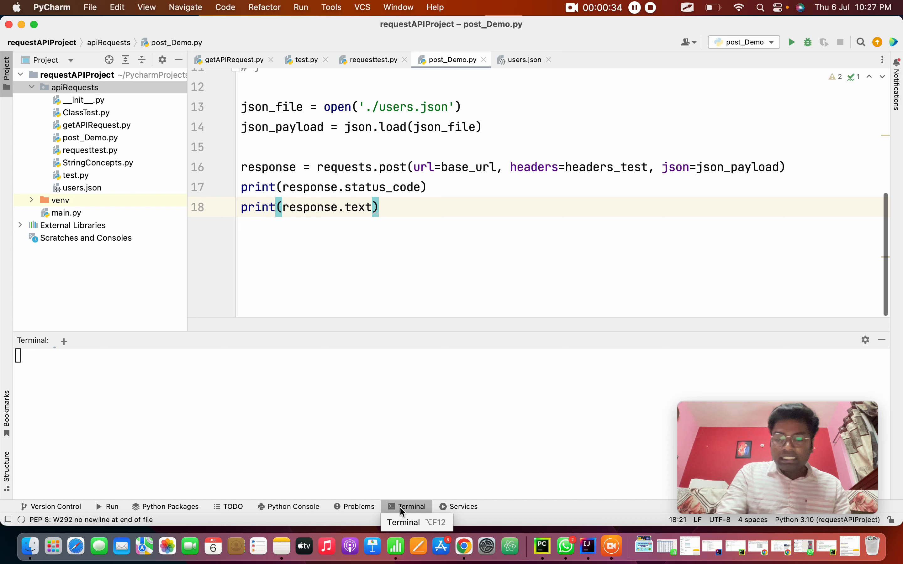
mouse_move(288, 434)
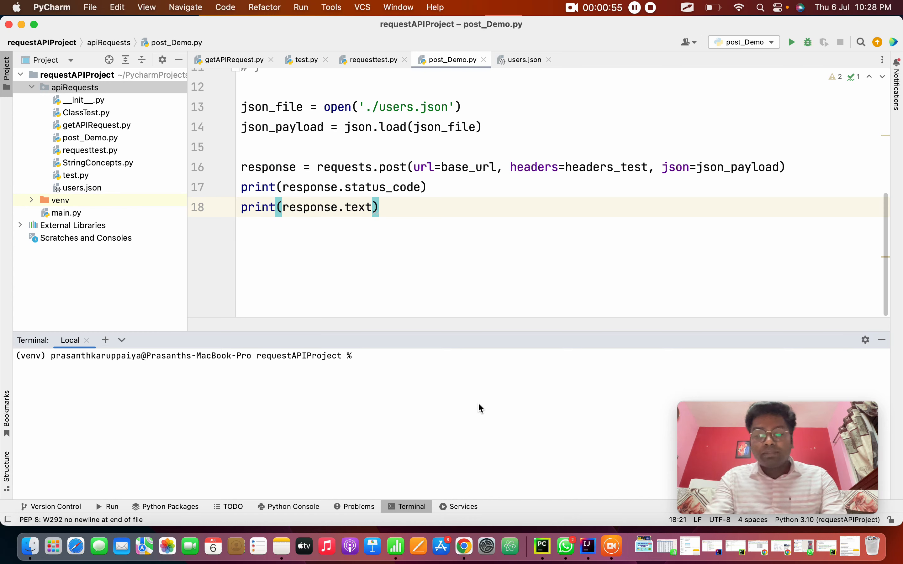
text(p)
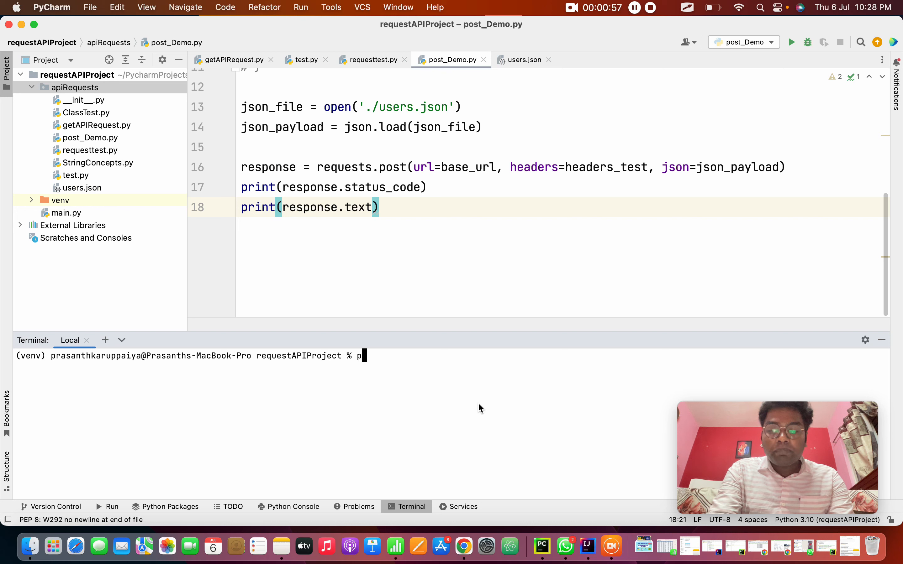
text(ip install)
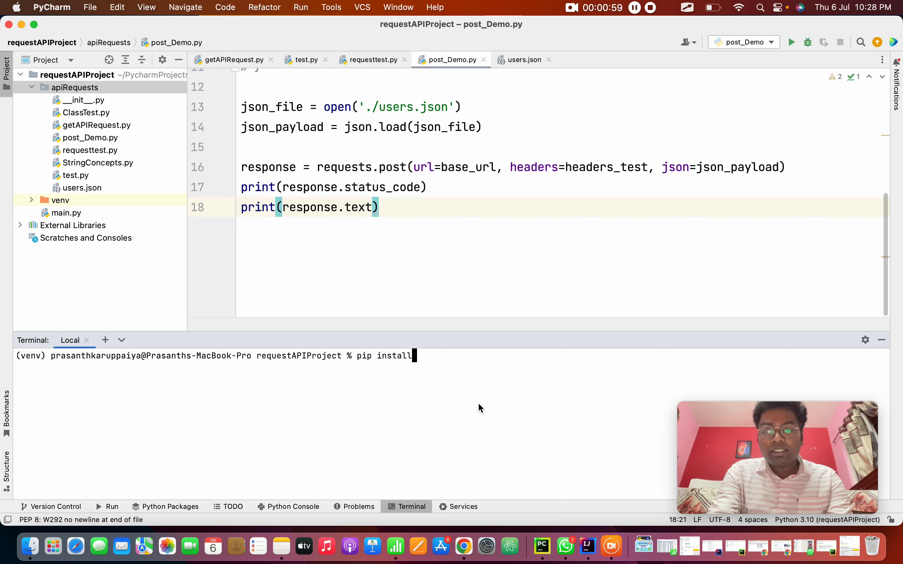
text(pytest)
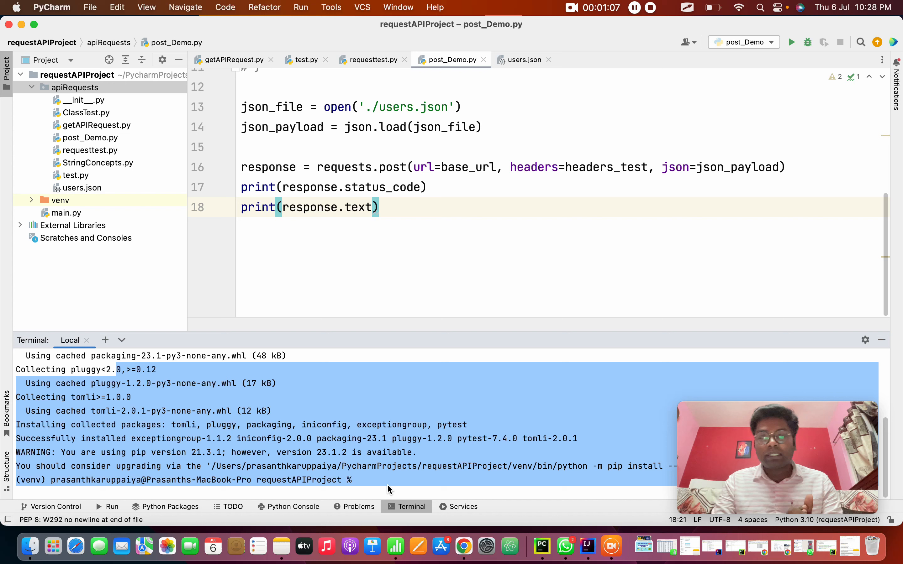
mouse_move(116, 94)
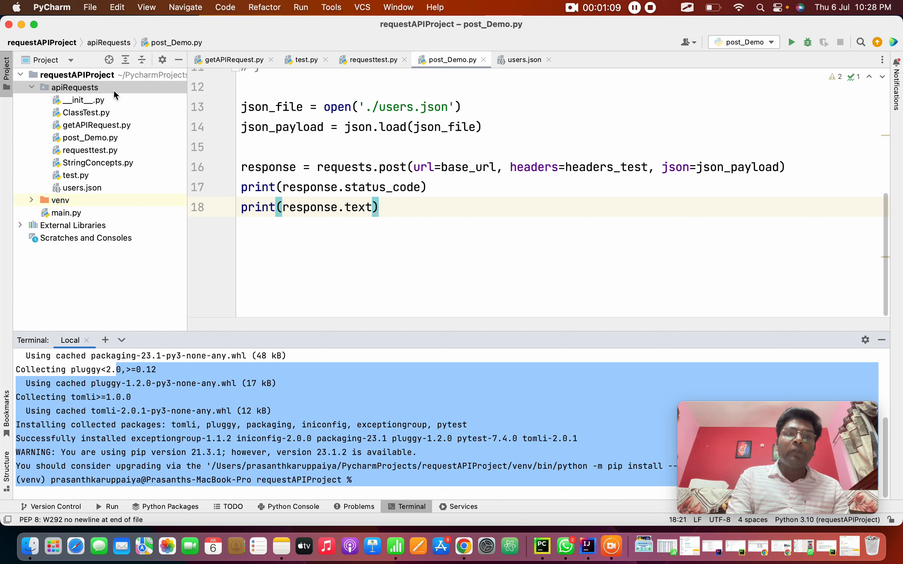
Create a new Python file named test_demo inside the apiRequests package.
click(75, 88)
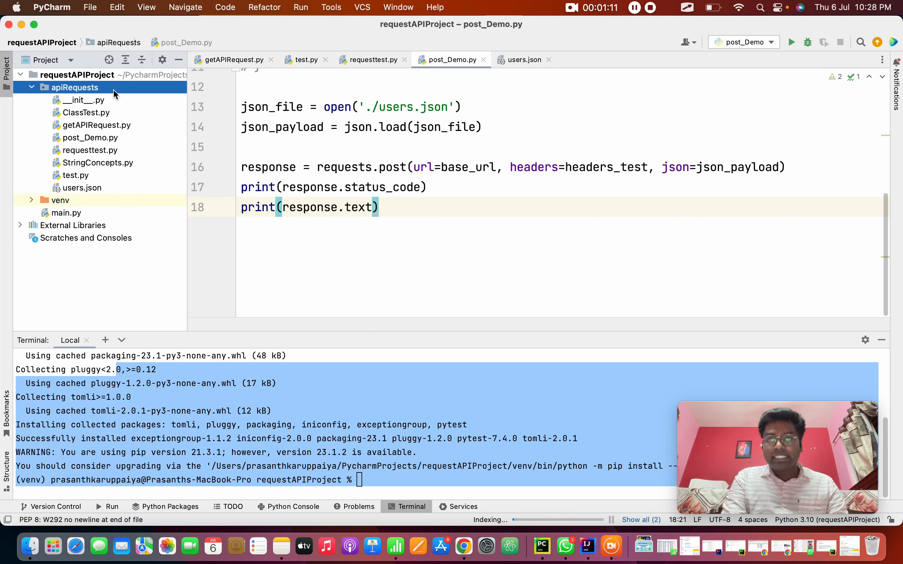
right_click(74, 88)
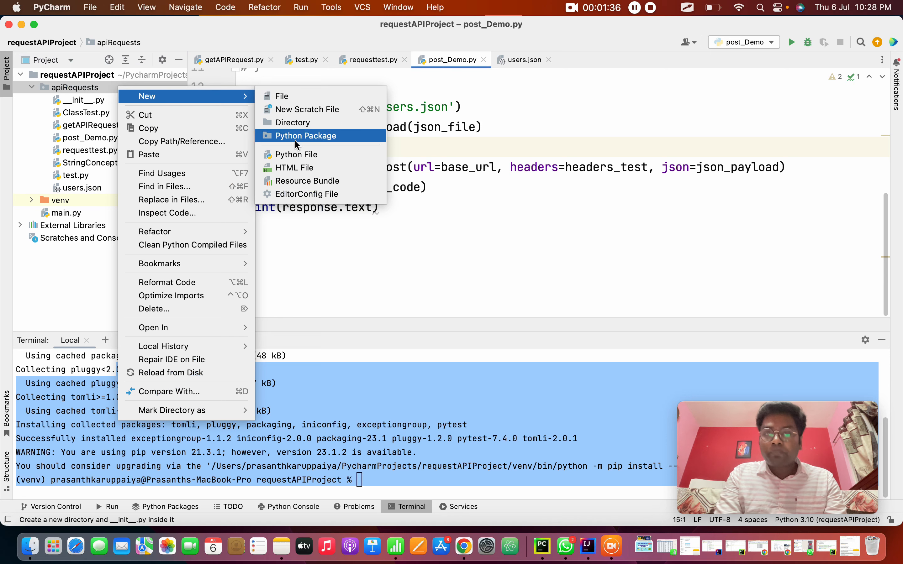
click(296, 154)
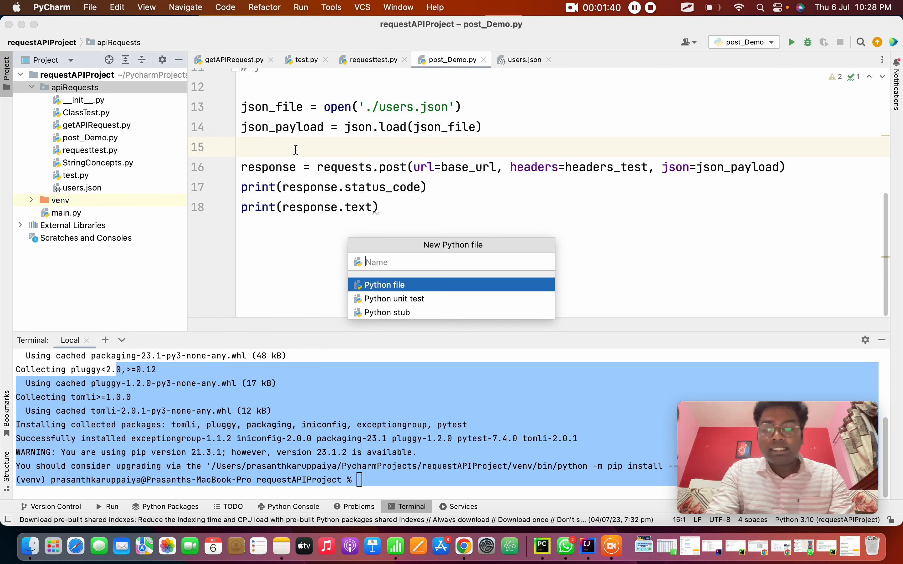
text(test_demo)
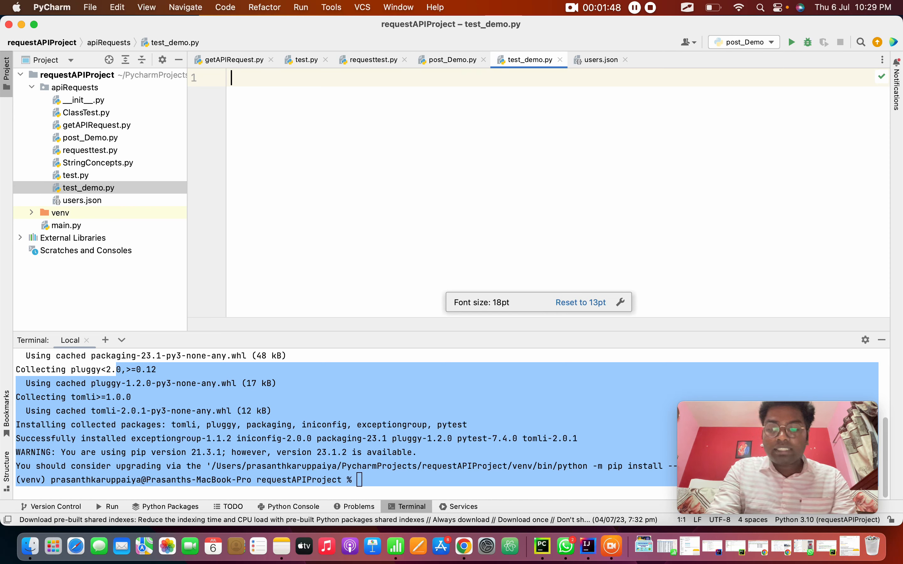
Add the 'import pytest' and 'import requests' lines at the top of test_demo.py.
text(import)
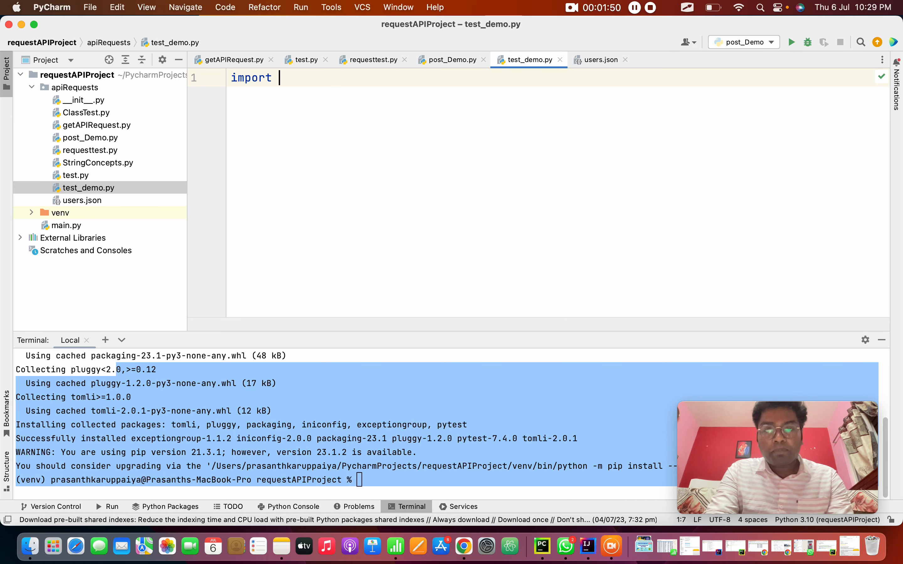
text(pytest)
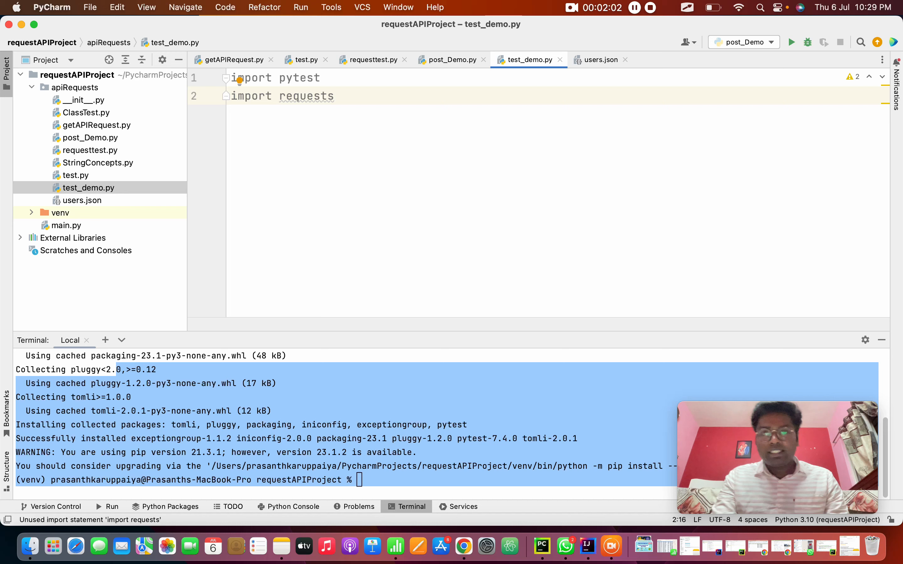
key(enter)
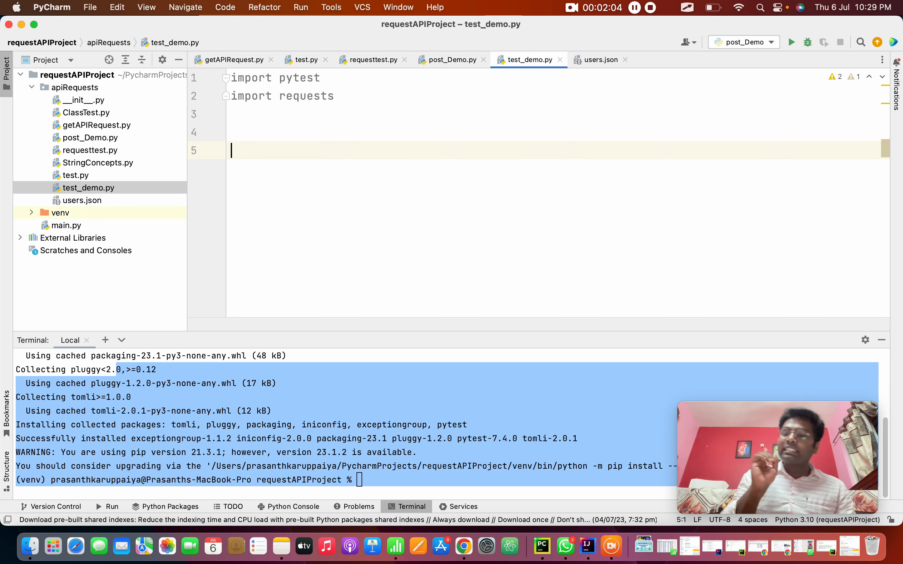
Declare an empty test function named test_getrequesst_validation().
text(def)
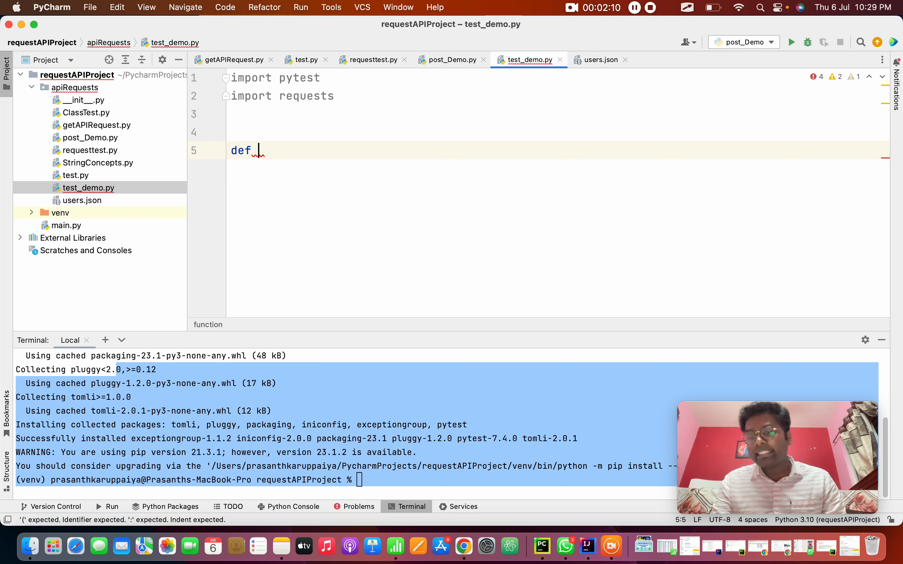
text(test)
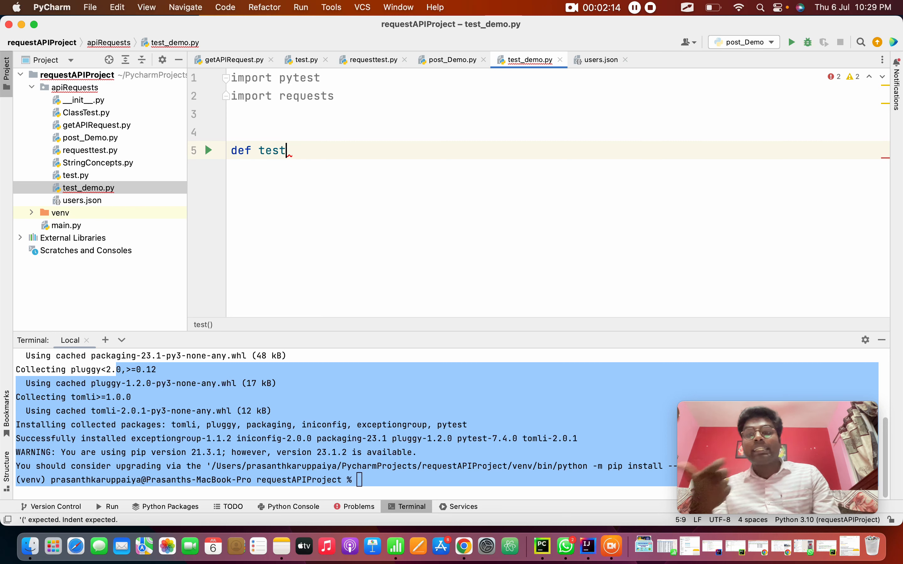
text(_)
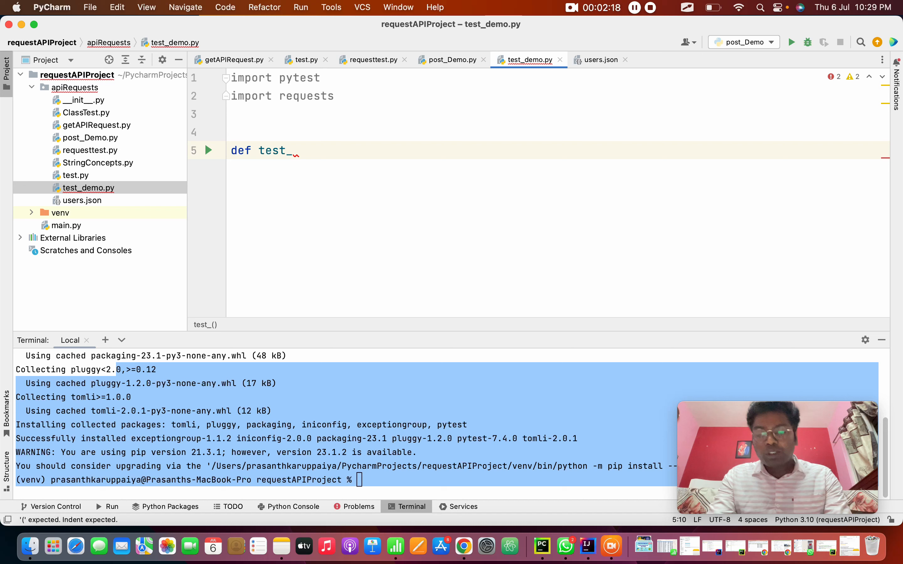
text(get)
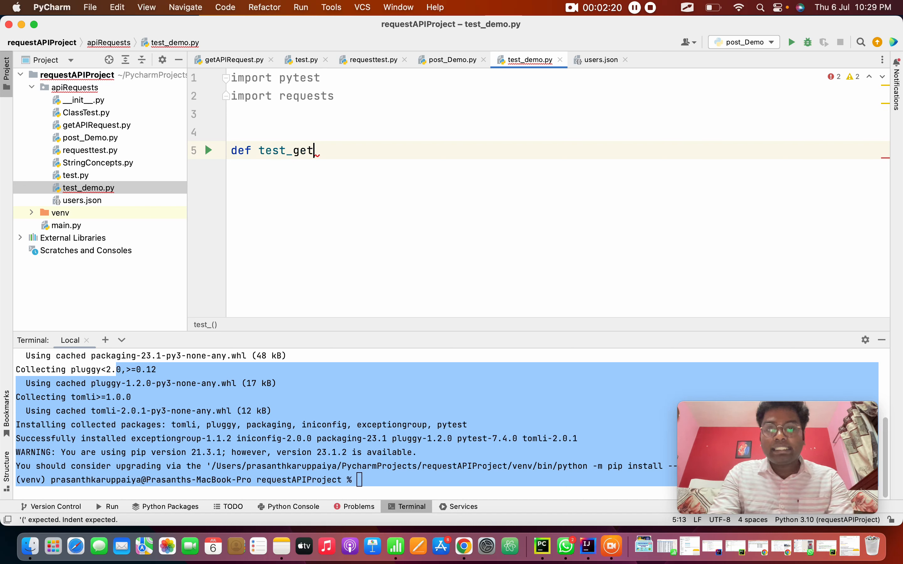
text(req)
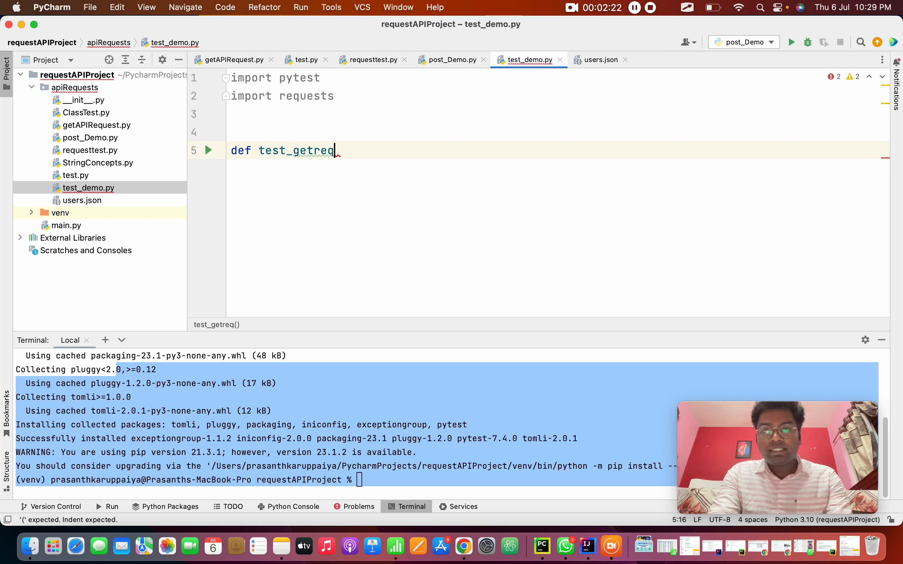
text(uesstt)
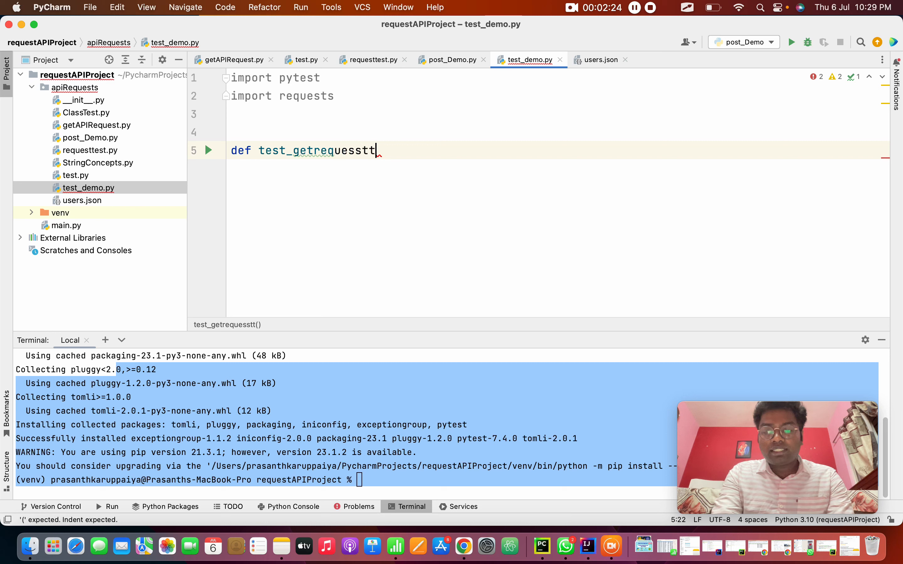
text(_vali)
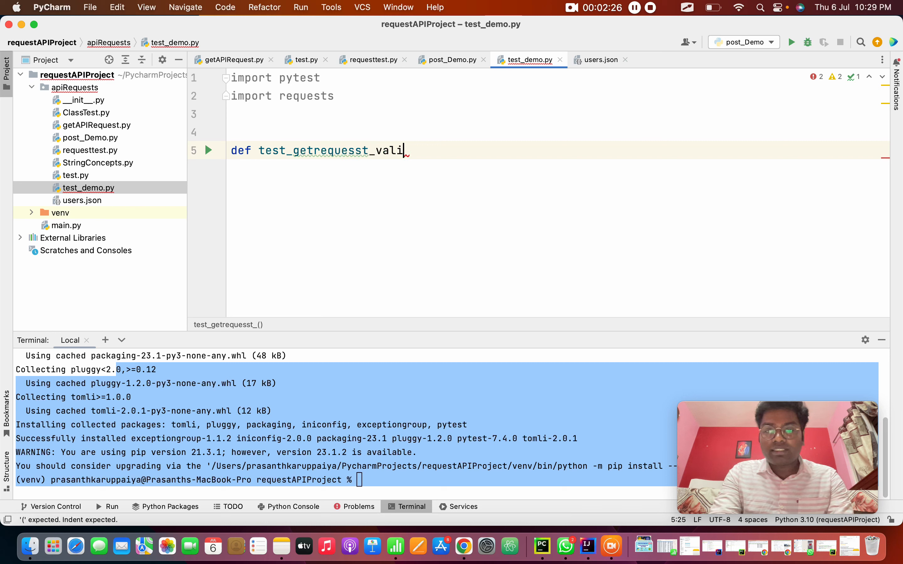
text(dation)
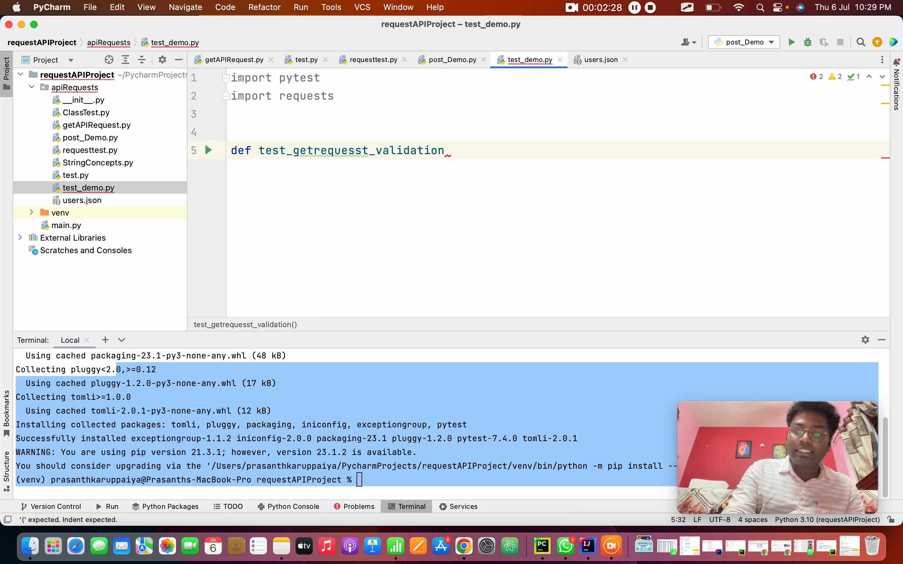
text(():)
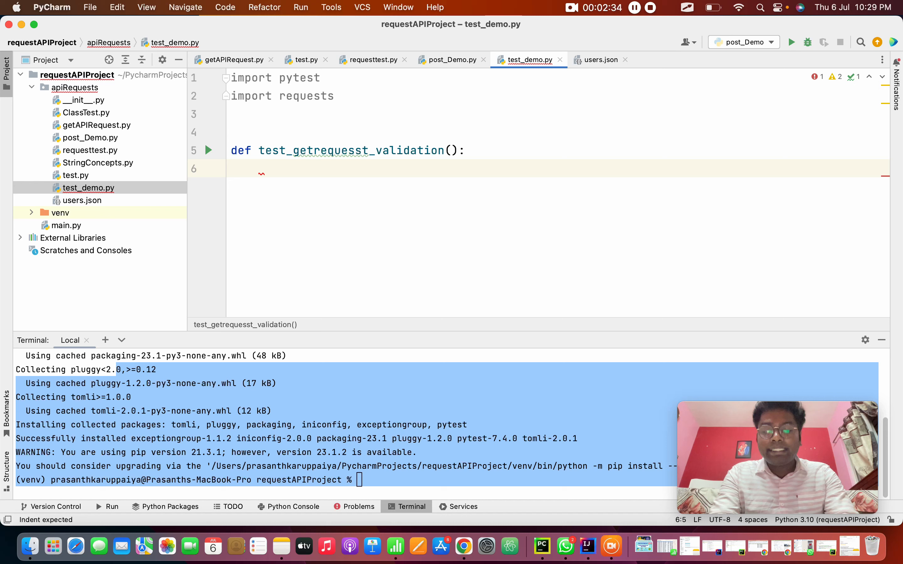
Define a hearder dictionary with 'Content-Type': 'appication/json' inside the test function.
text(hearder =)
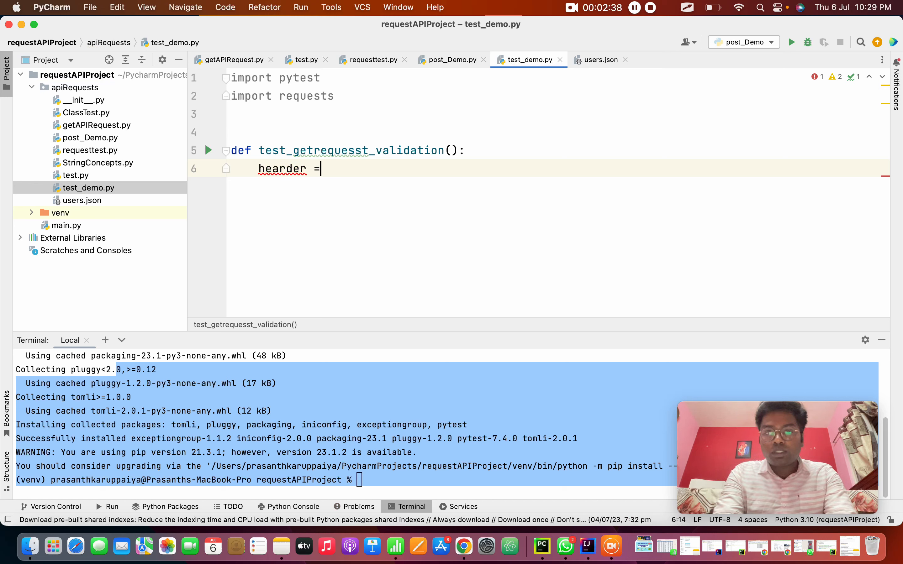
text({})
text(')
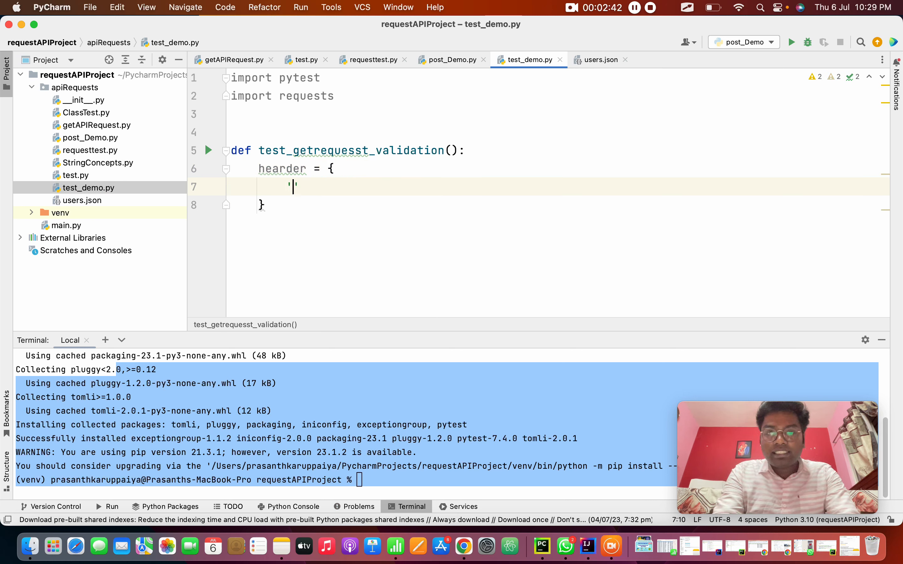
text(Con)
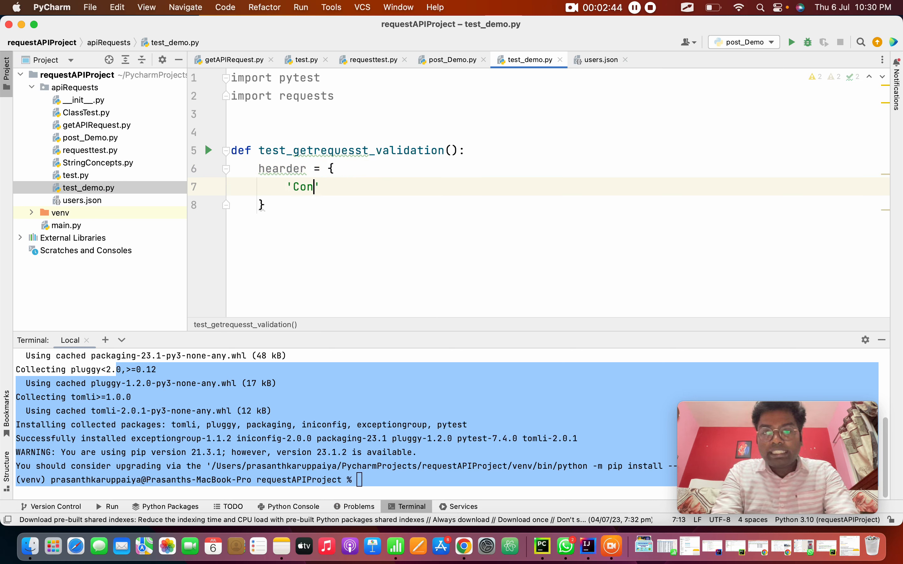
text(tent)
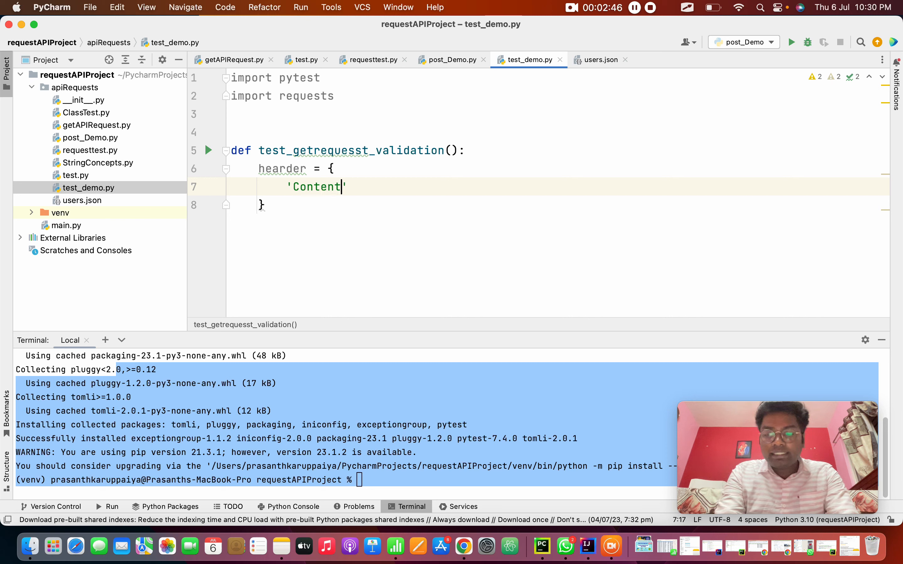
text(-)
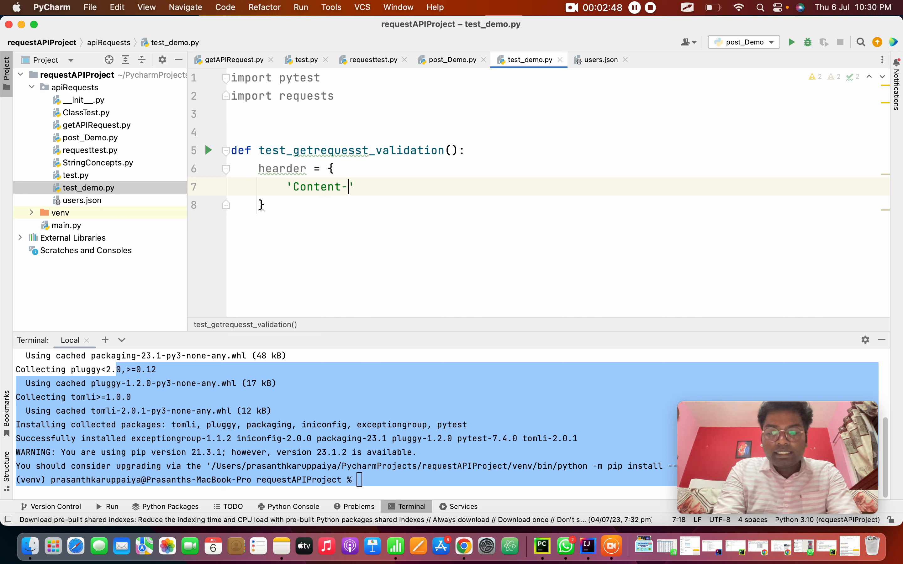
text(Type')
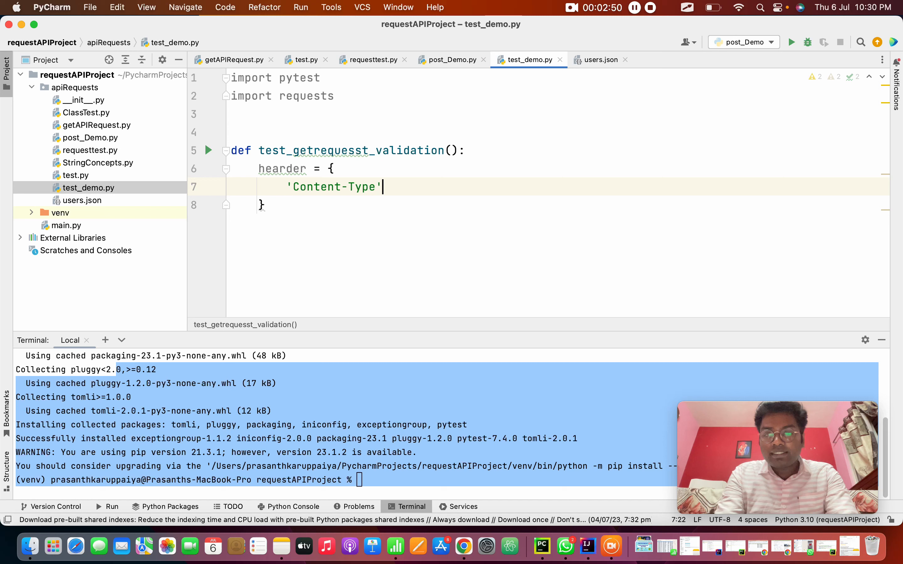
text(: 'app')
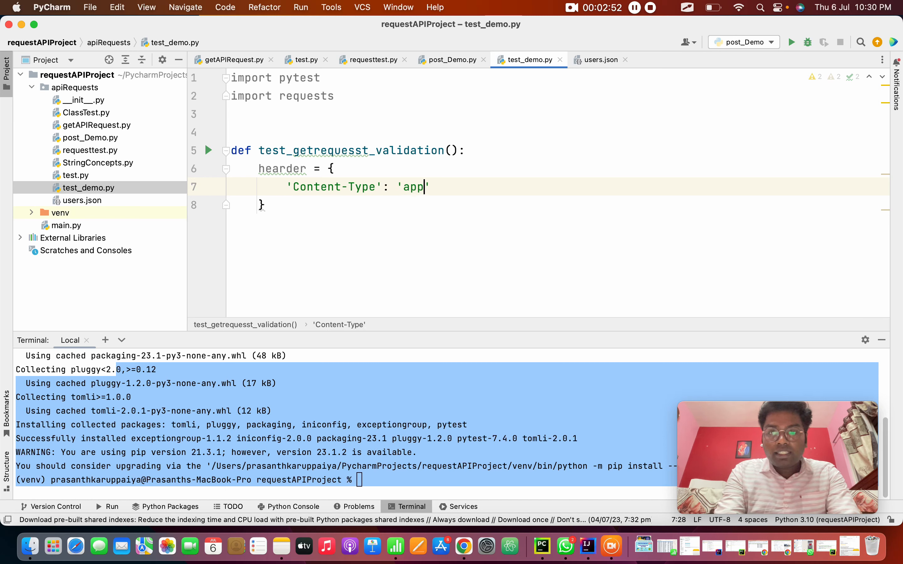
text(ication)
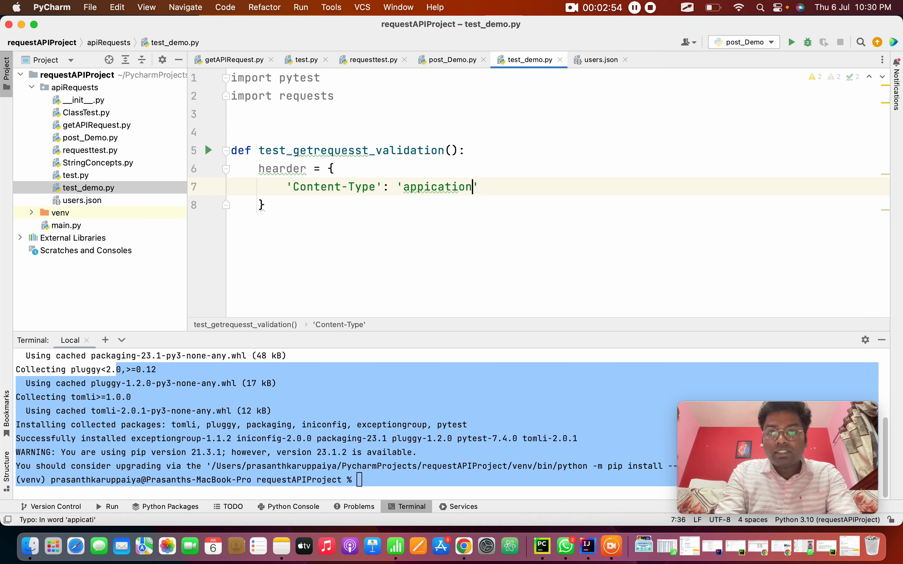
text(/json)
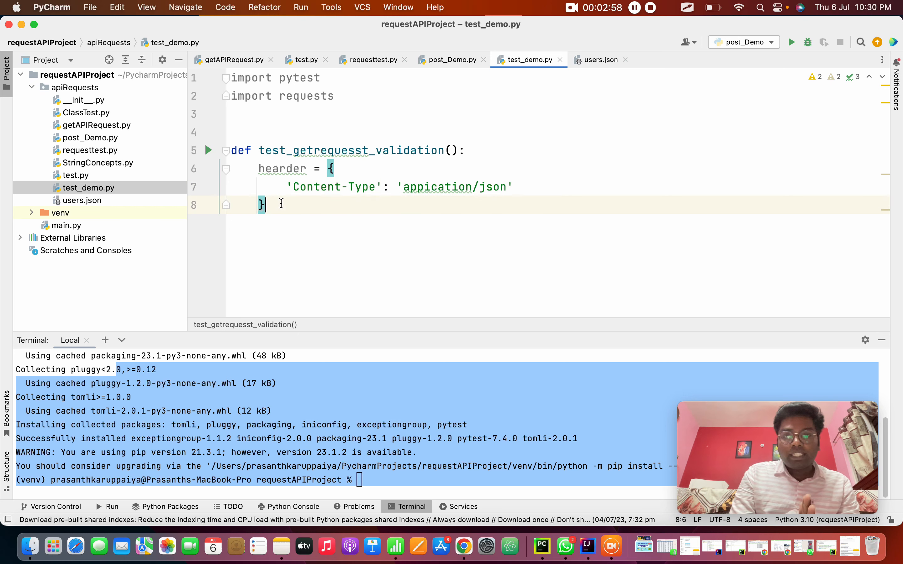
key(Enter)
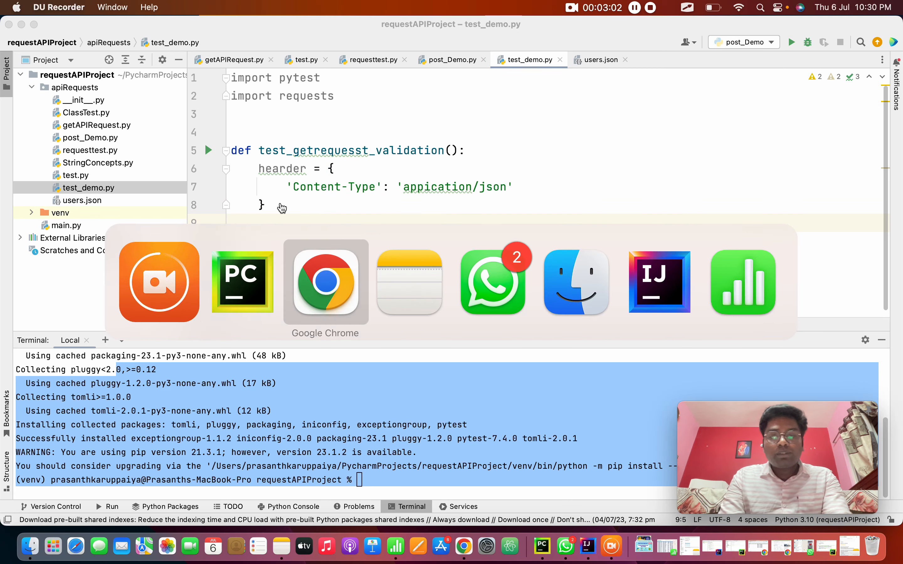
click(325, 282)
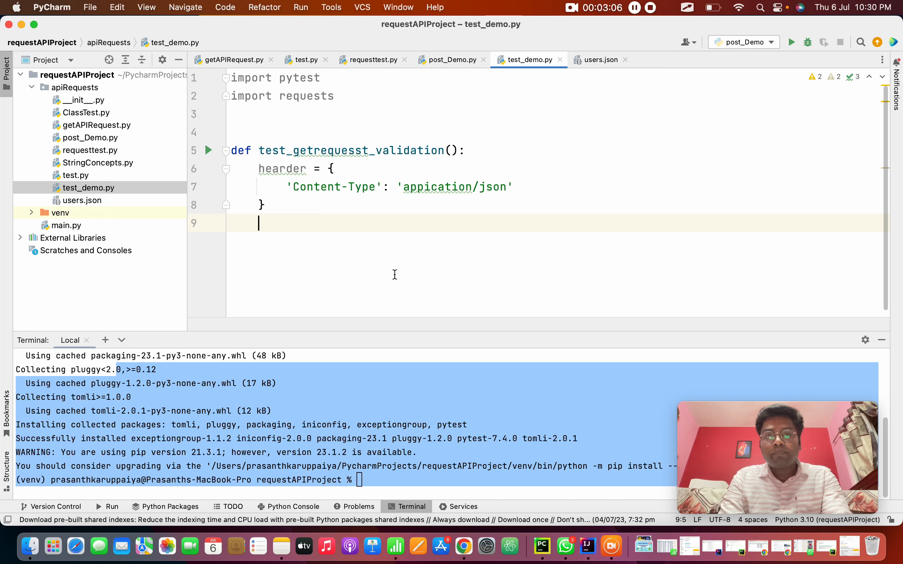
text(base_)
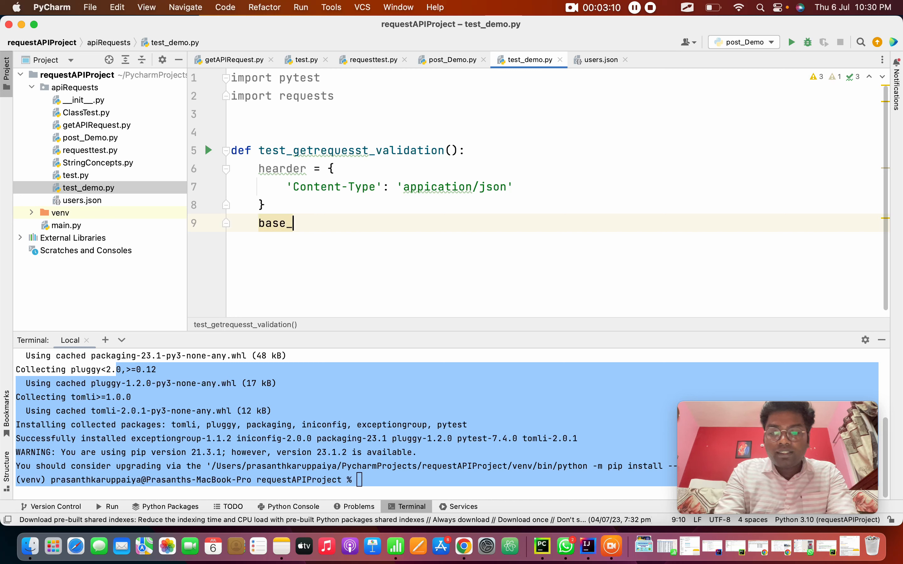
text(url =)
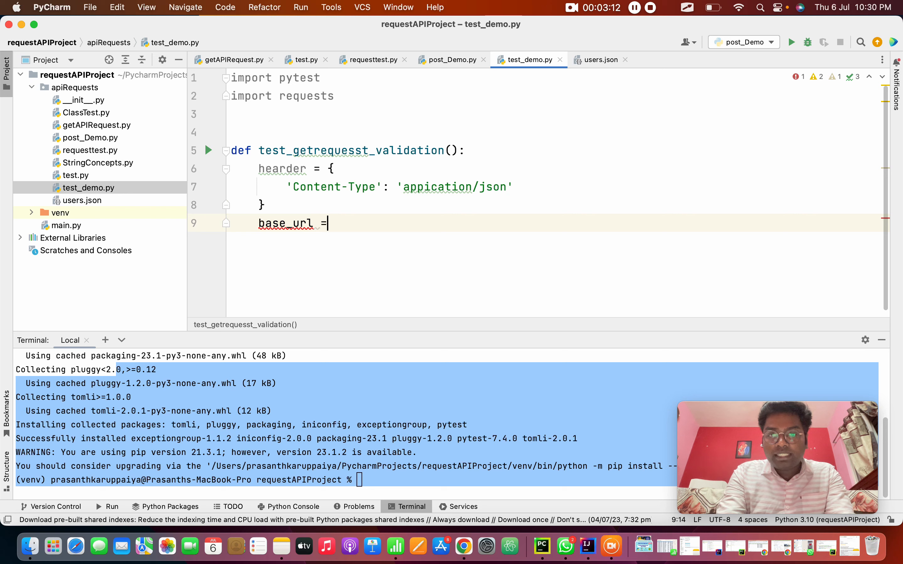
text('https://reqres.in/')
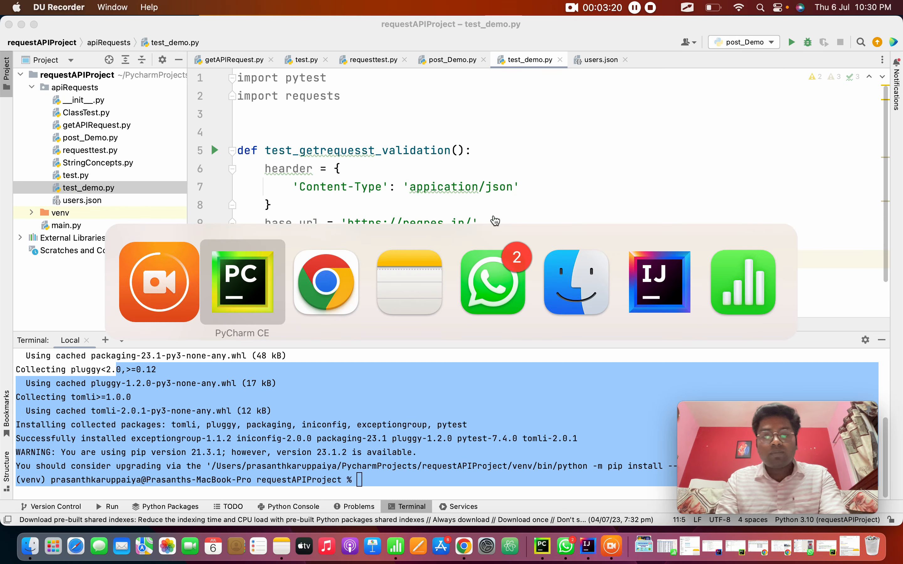
click(326, 282)
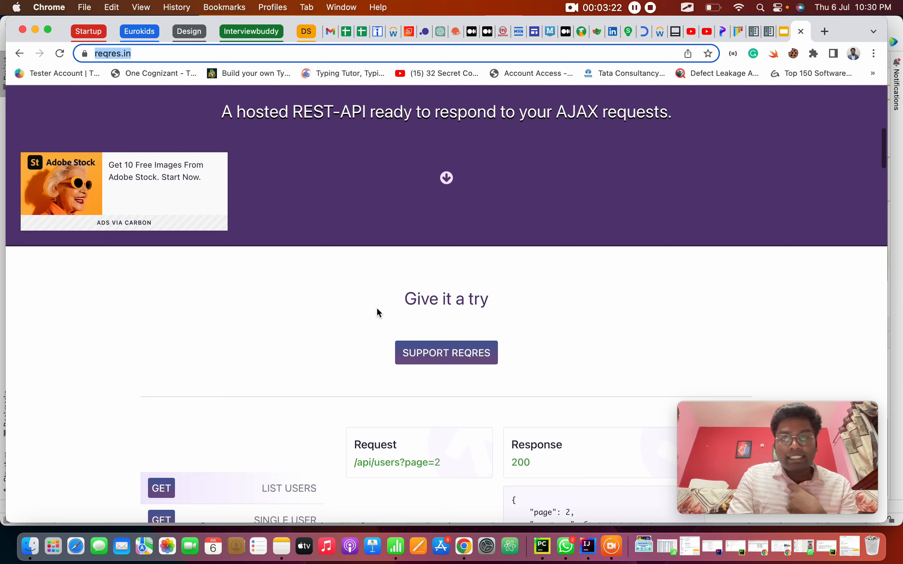
Show the GET Single User example on reqres.in and highlight its /api/users/2 JSON response.
click(263, 228)
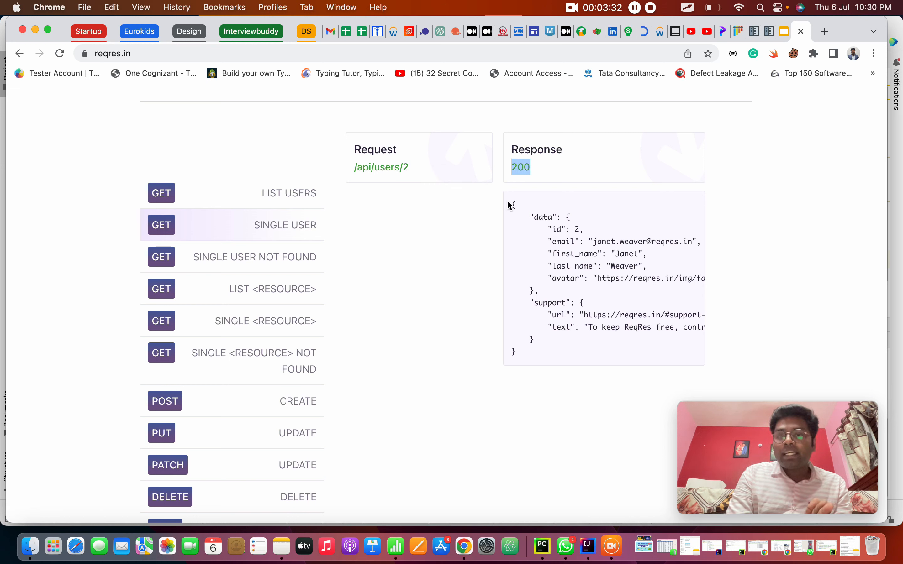
drag(510, 204, 530, 354)
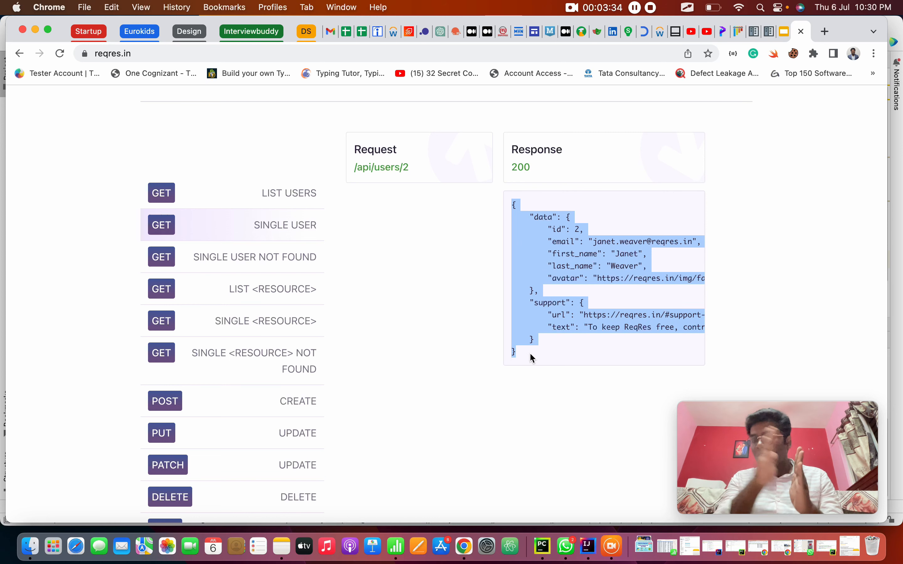
mouse_move(344, 193)
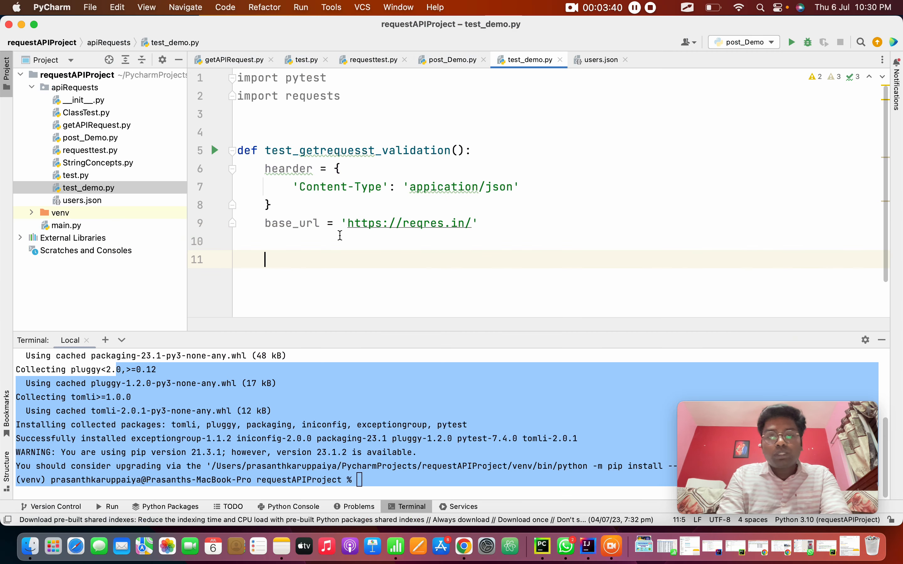
Write response = requests.get(url=str(base_url+'/api/users/2'), hearder=hearder) in the test.
text(response)
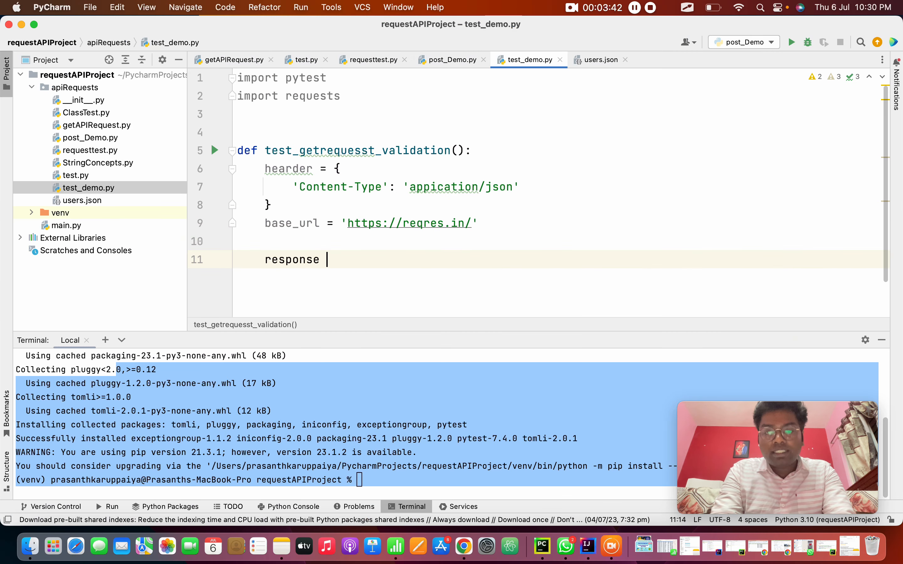
text(= req)
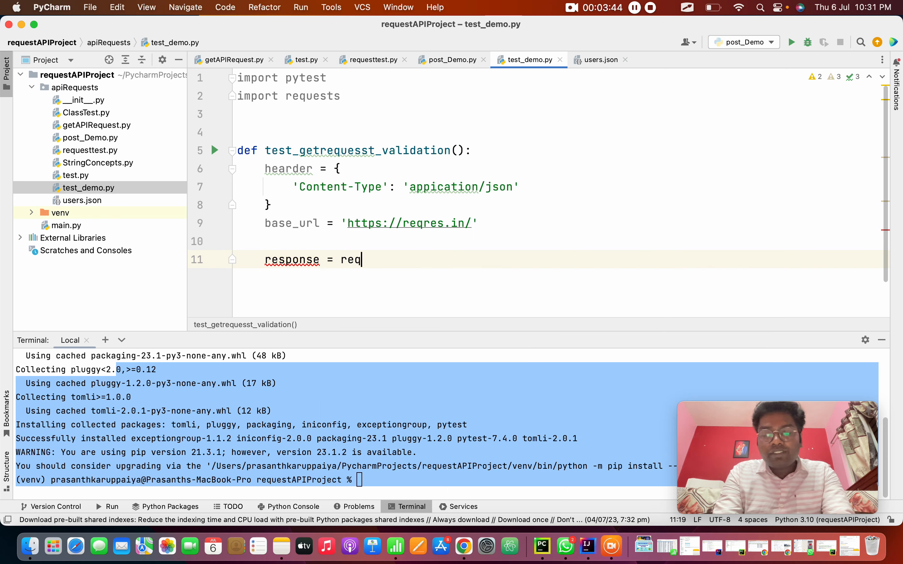
text(uests.)
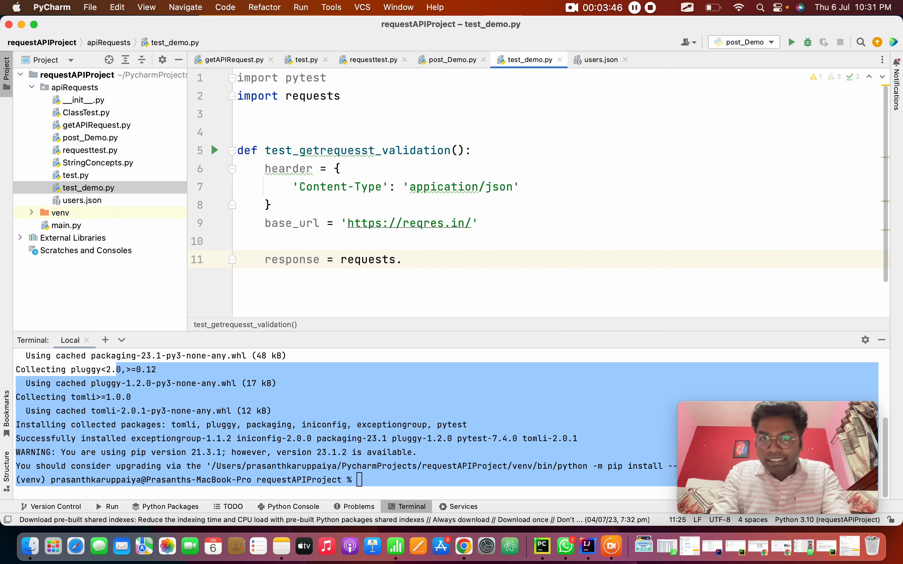
text(get(url))
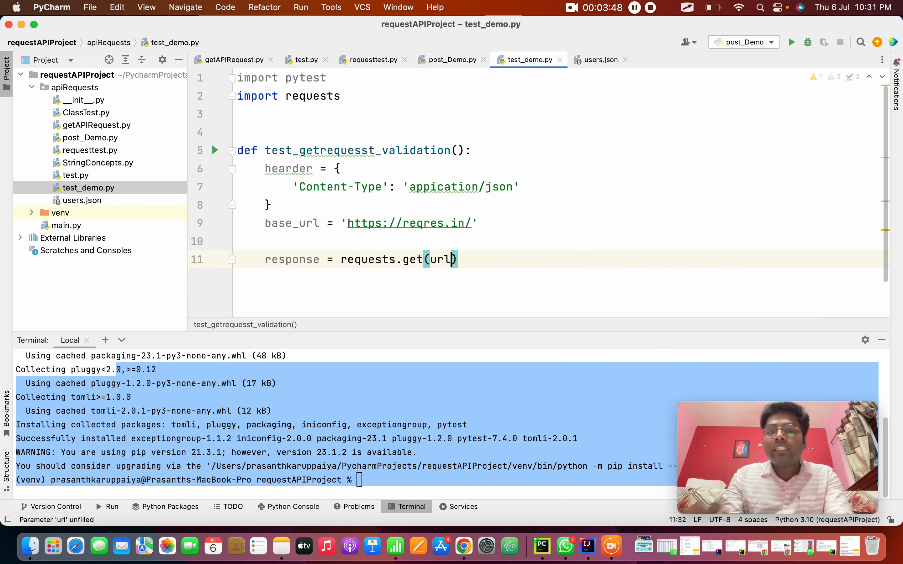
text(=_s)
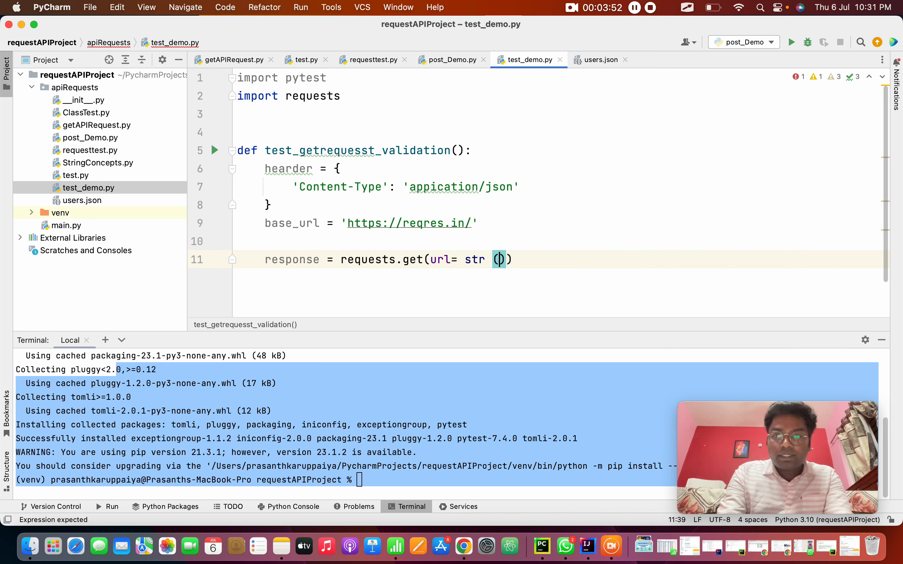
text(base_url+')
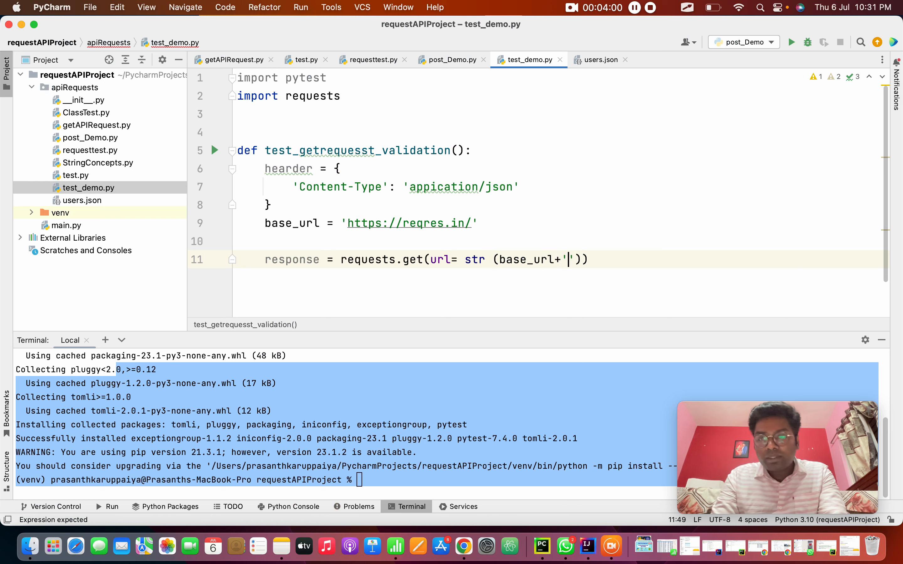
text(/api/users/2)
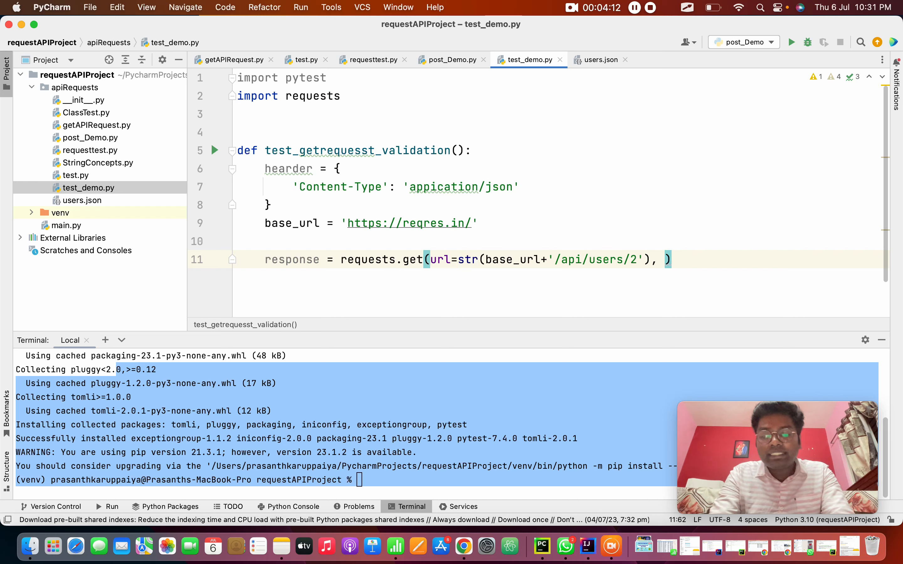
text(hearder=hearder)
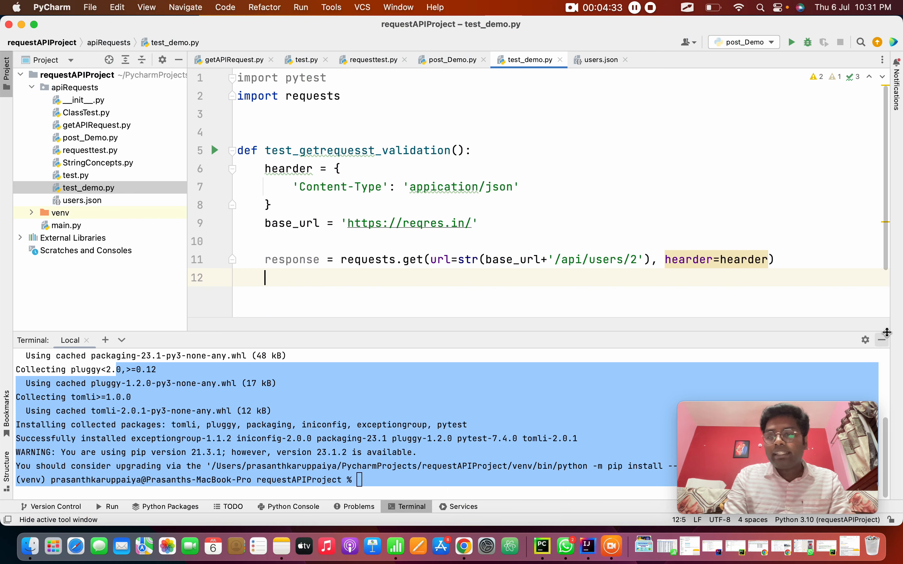
Add the assertion 'assert 200 == response.status_code' to the test.
text(a)
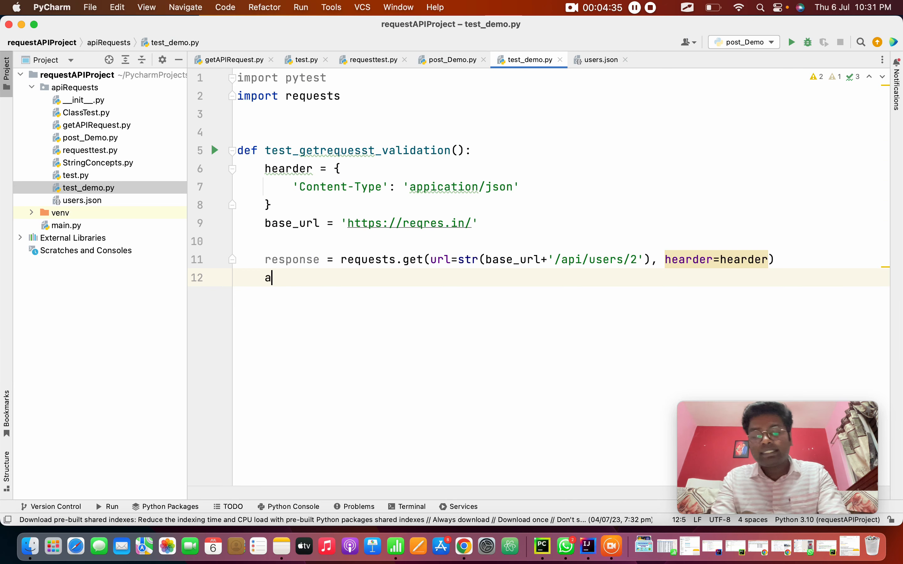
text(ssert)
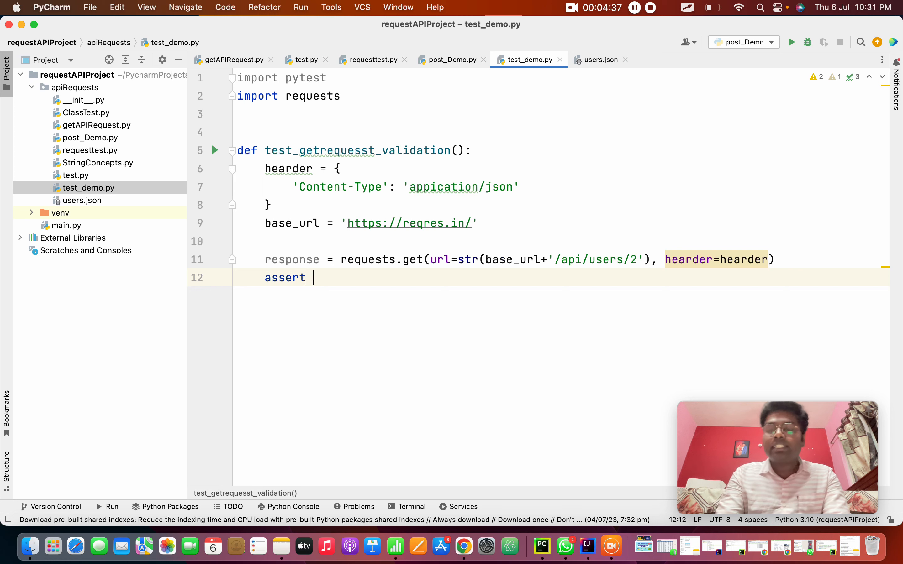
text(.)
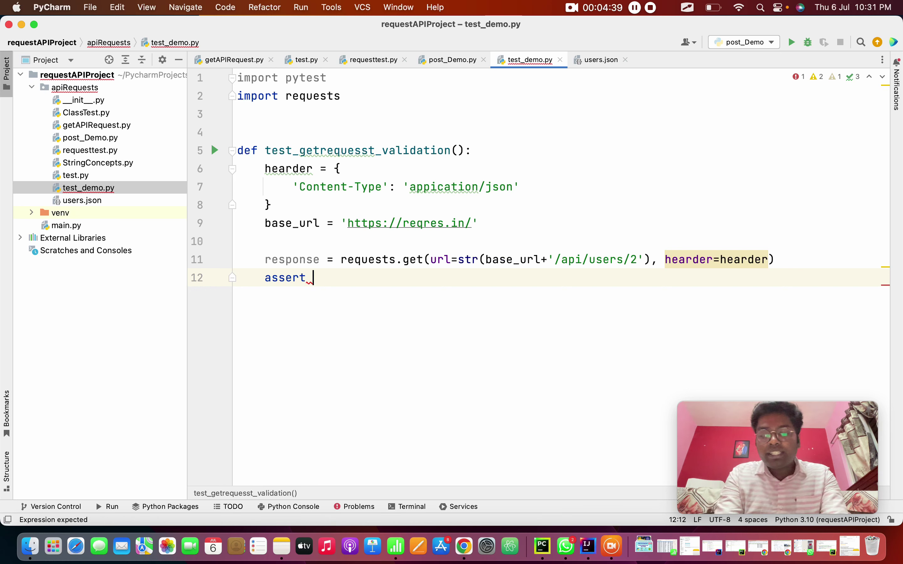
text(200)
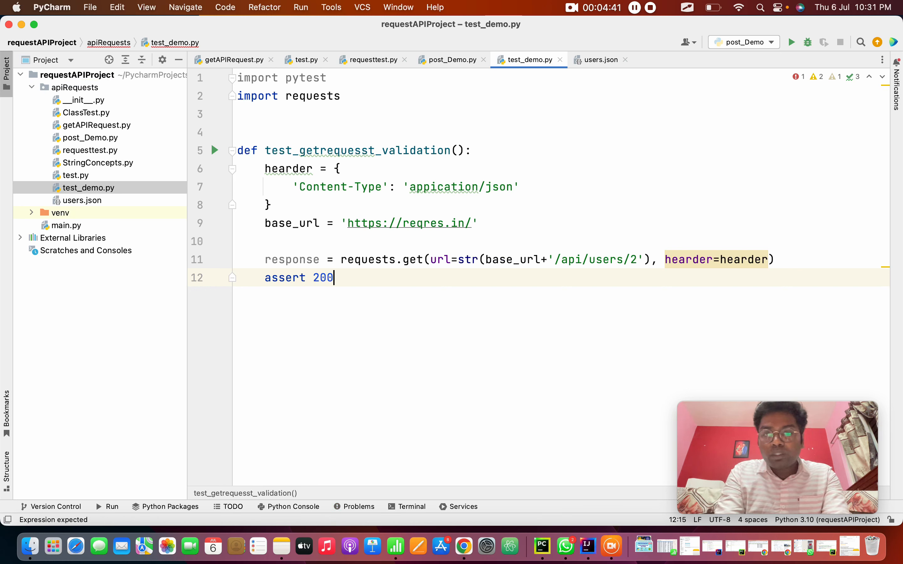
text(== response/)
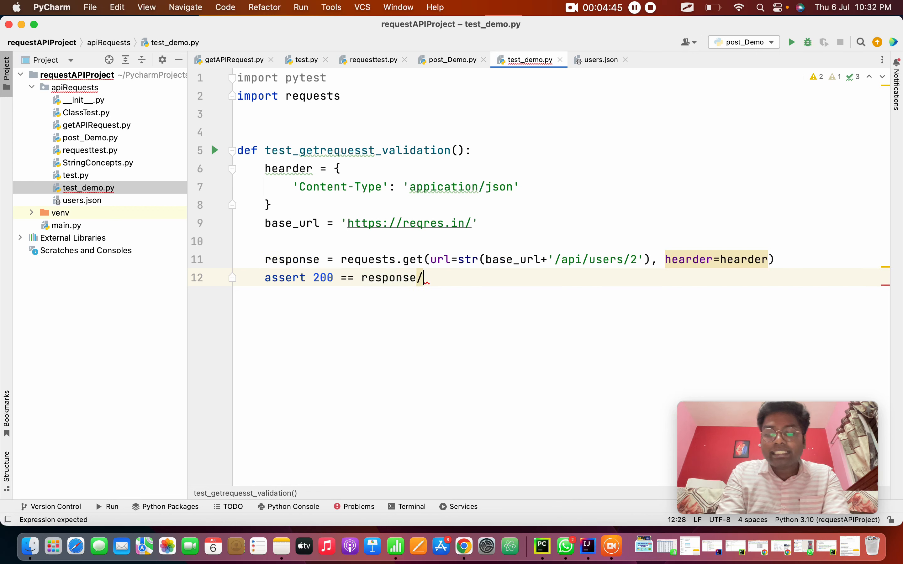
text(.status_code)
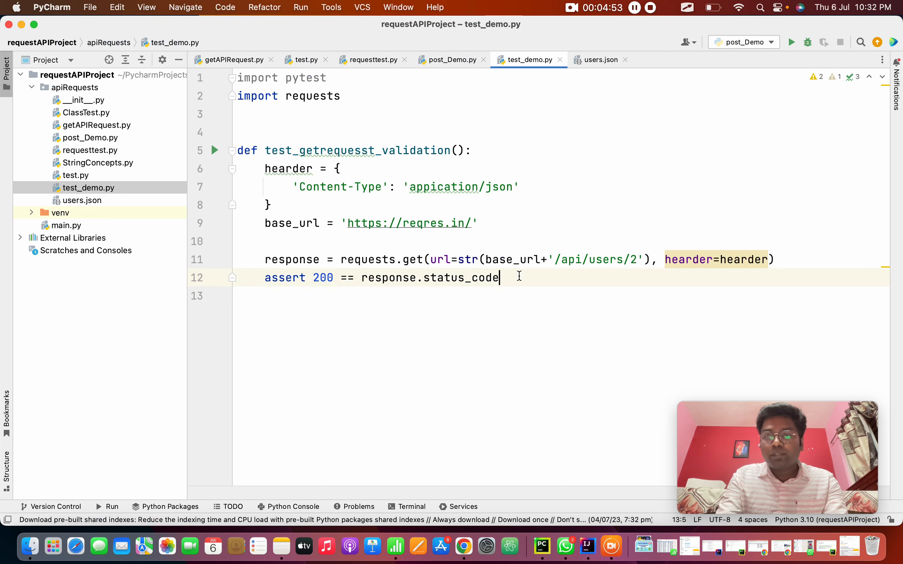
Add print(response.text), choosing text from the autocomplete suggestions.
text(print()
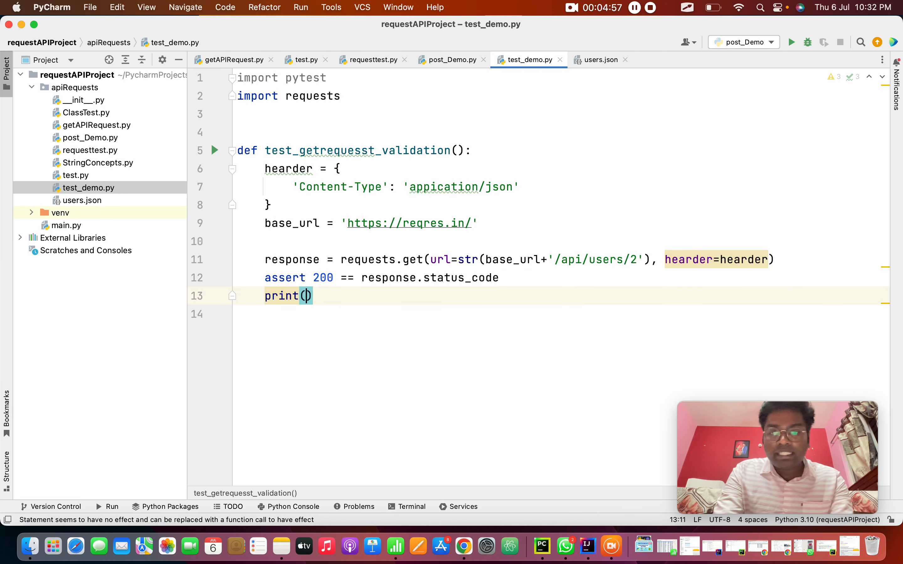
text(re)
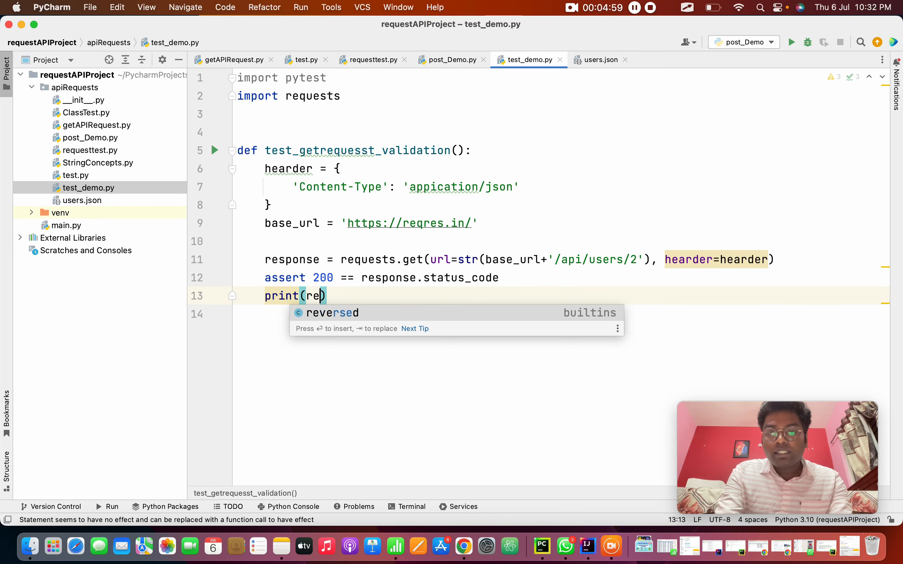
text(sponse.)
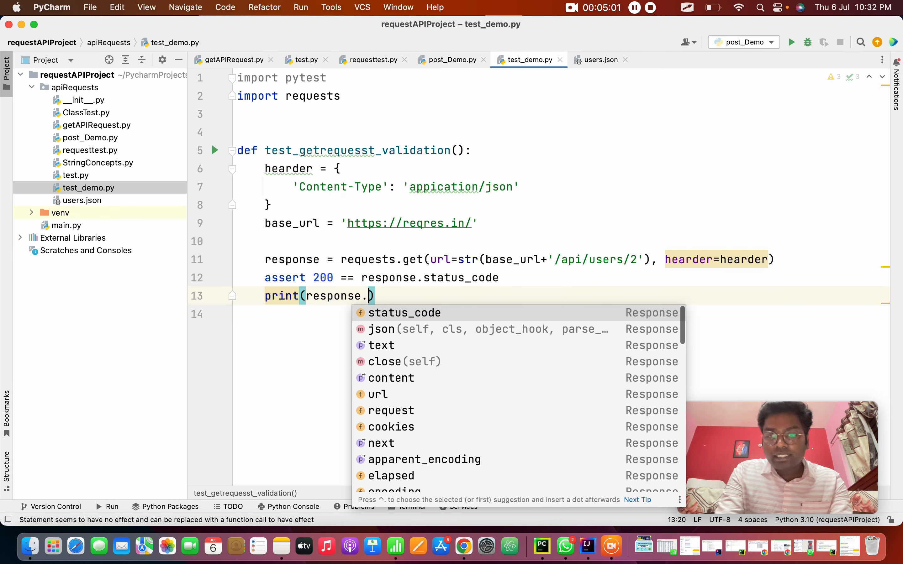
click(382, 345)
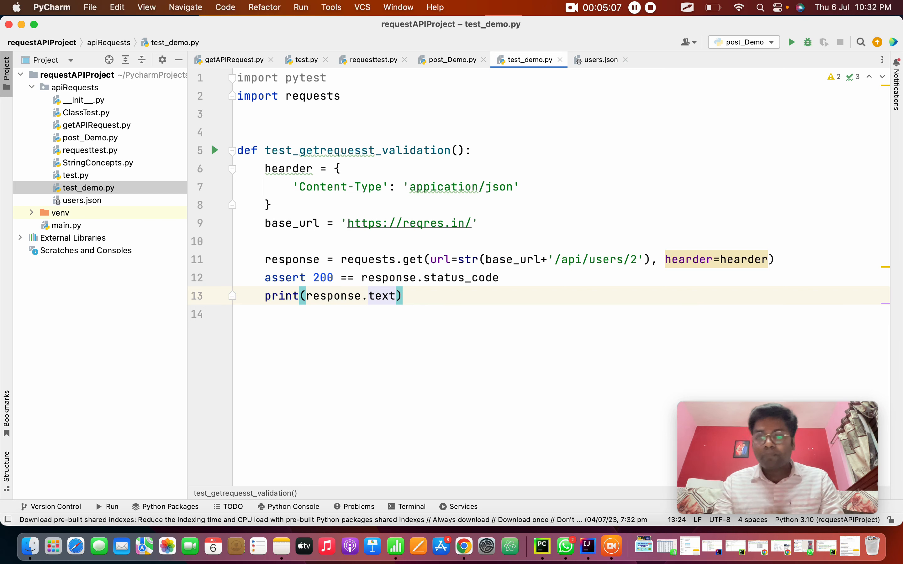
mouse_move(213, 141)
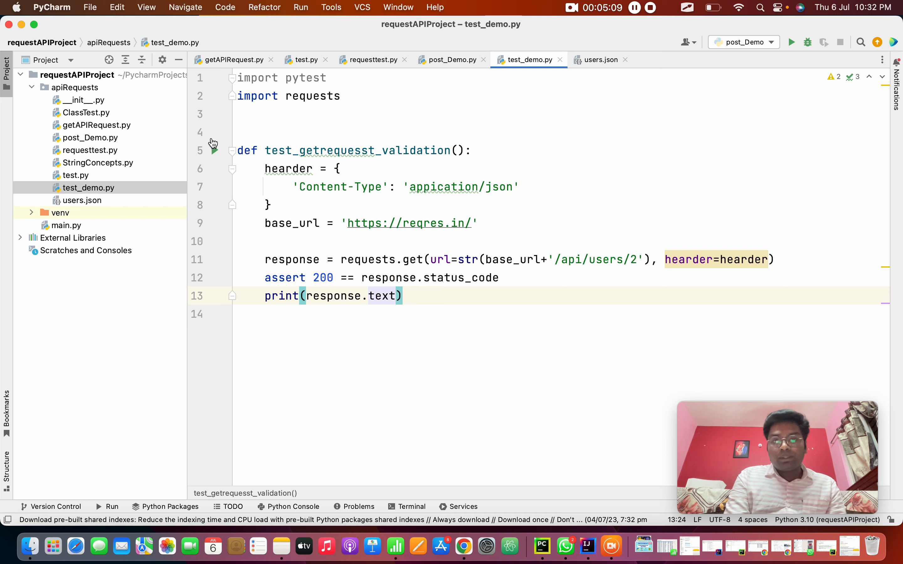
Highlight the test_ prefix, then run pytest in the terminal to see the 'hearder' keyword traceback.
double_click(312, 151)
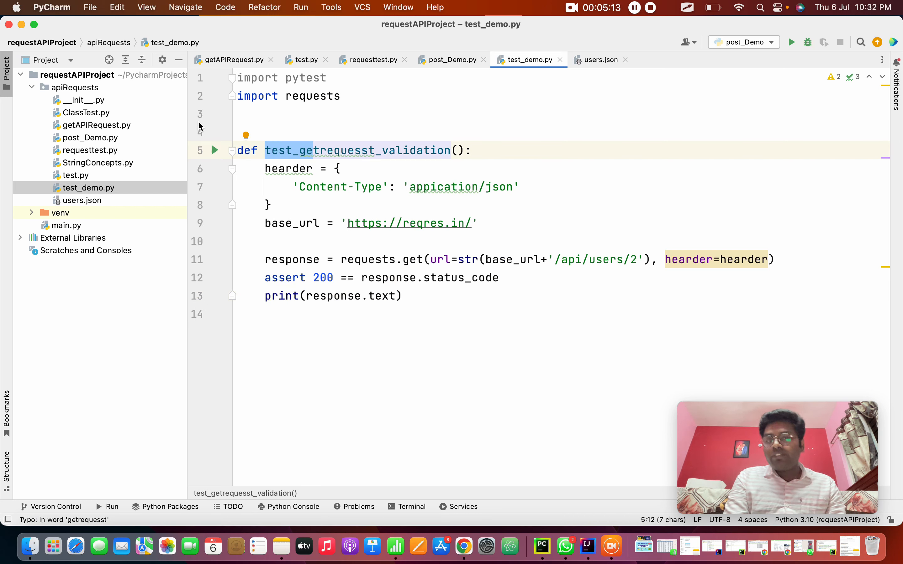
mouse_move(235, 130)
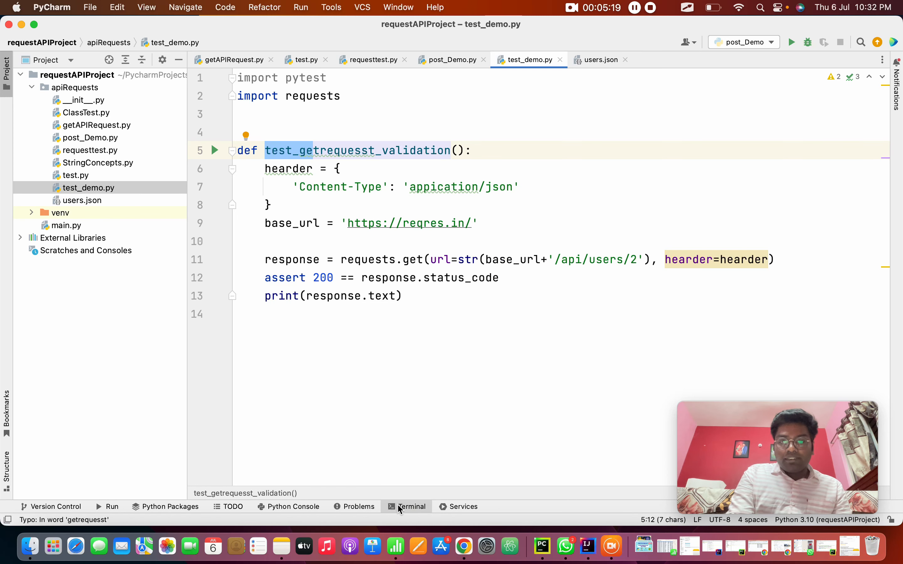
click(412, 506)
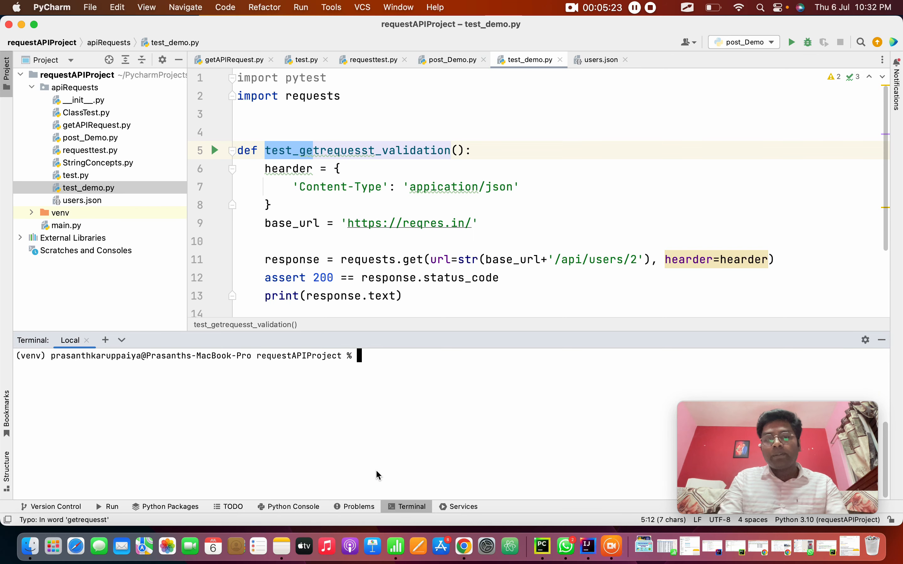
text(pytes)
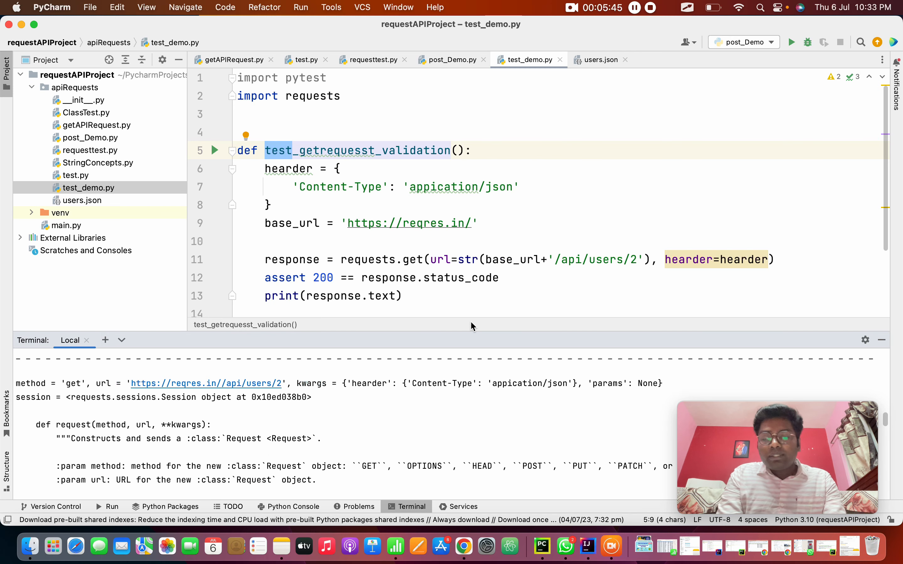
Change the requests.get keyword to headers=header and check usages of the renamed header variable.
drag(360, 384, 446, 384)
text(s)
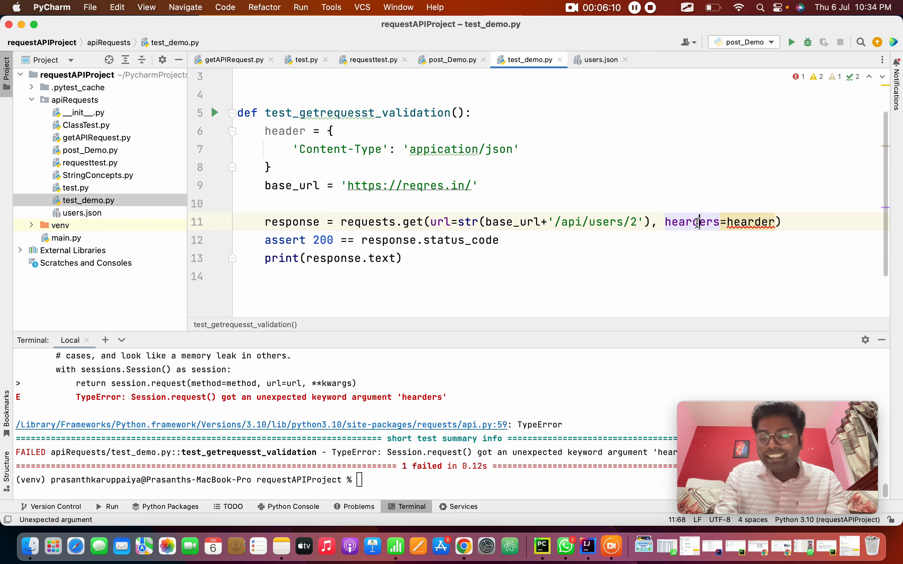
text(headers)
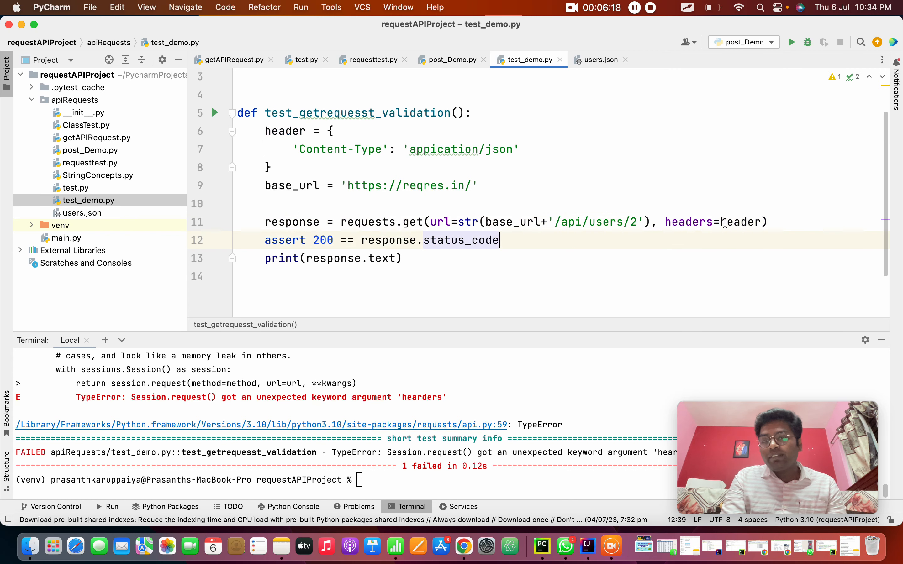
double_click(284, 131)
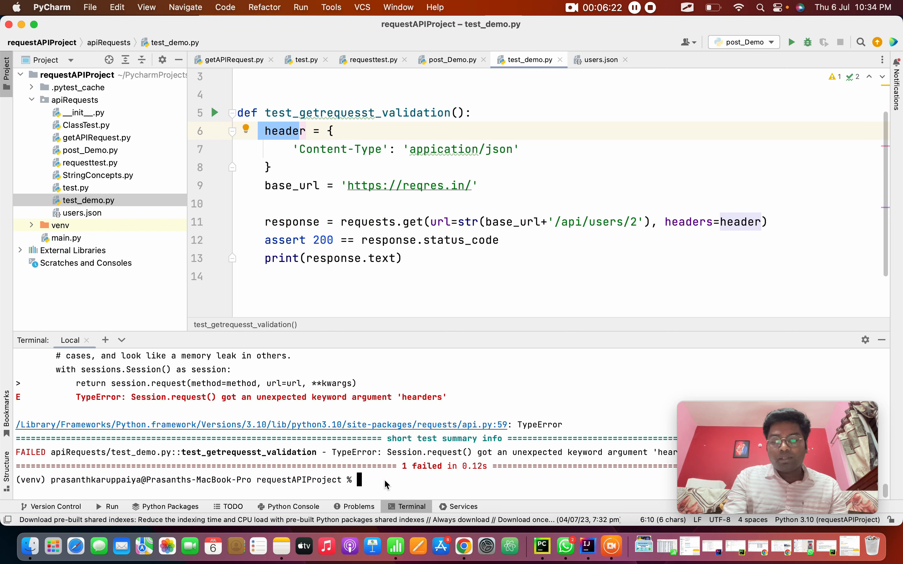
Rerun pytest and review the AssertionError showing 200 == 404.
text(pytest)
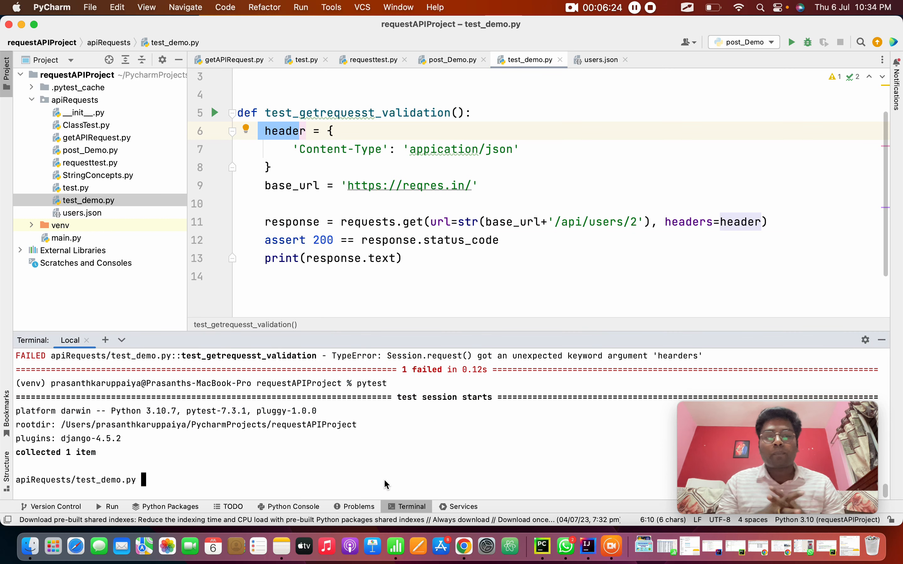
key(enter)
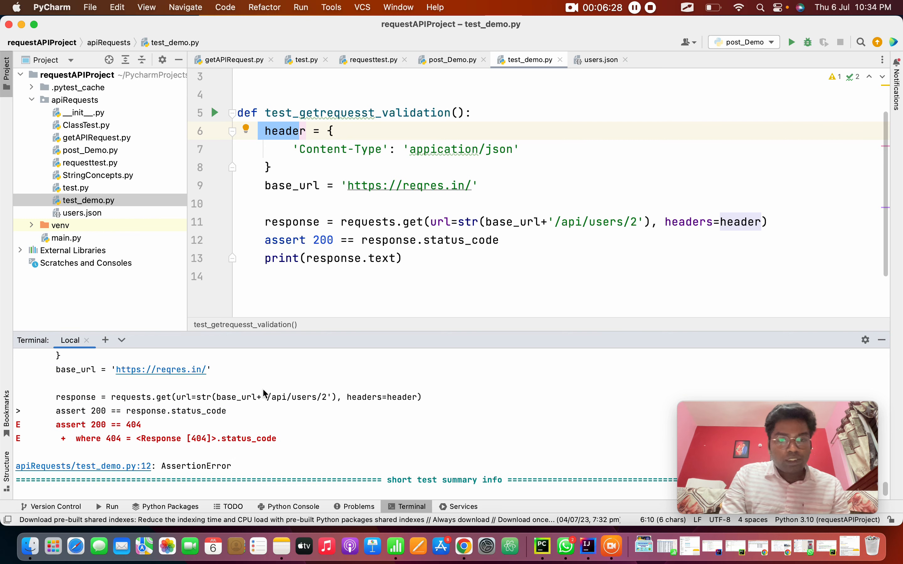
mouse_move(151, 409)
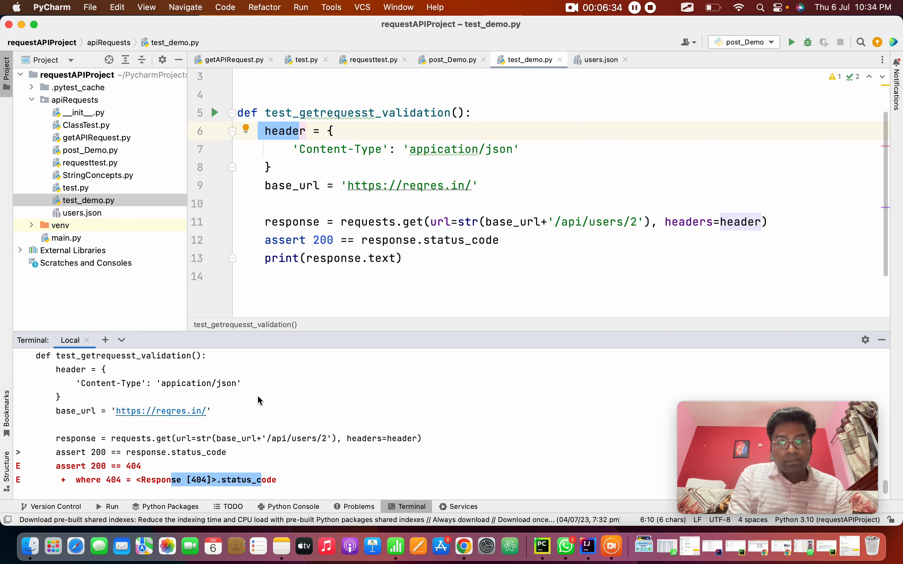
scroll(down, 3)
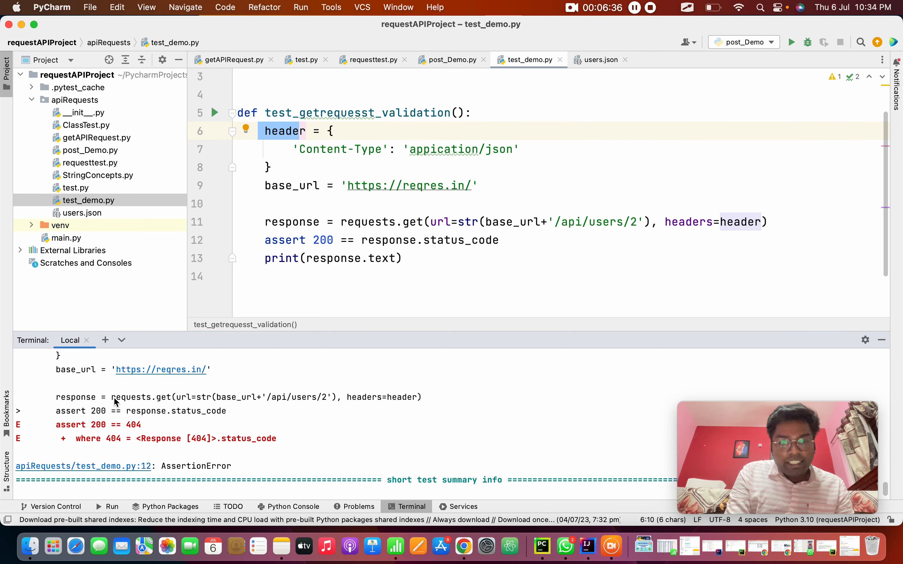
drag(195, 396, 300, 396)
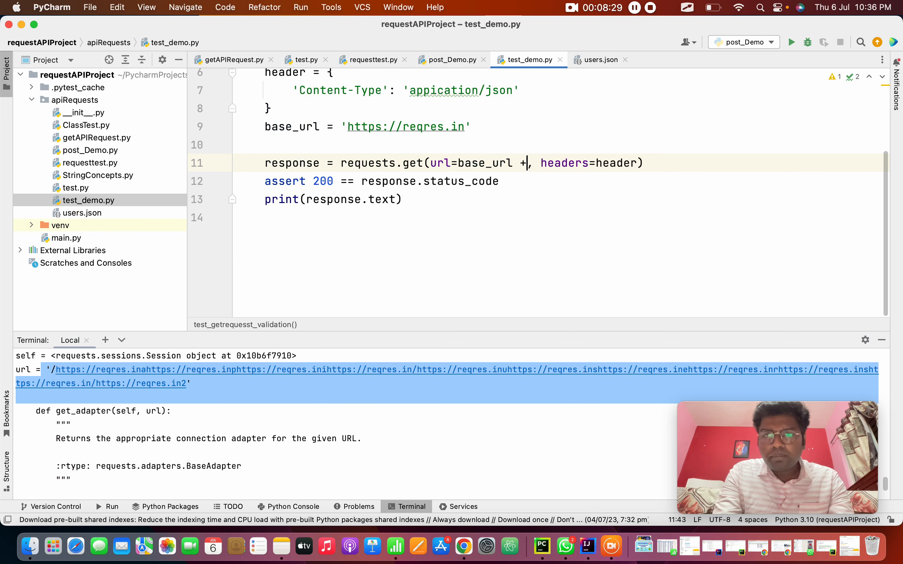
Rewrite the url argument as base_url + '/api/users/2'.
text('/api/users/2')
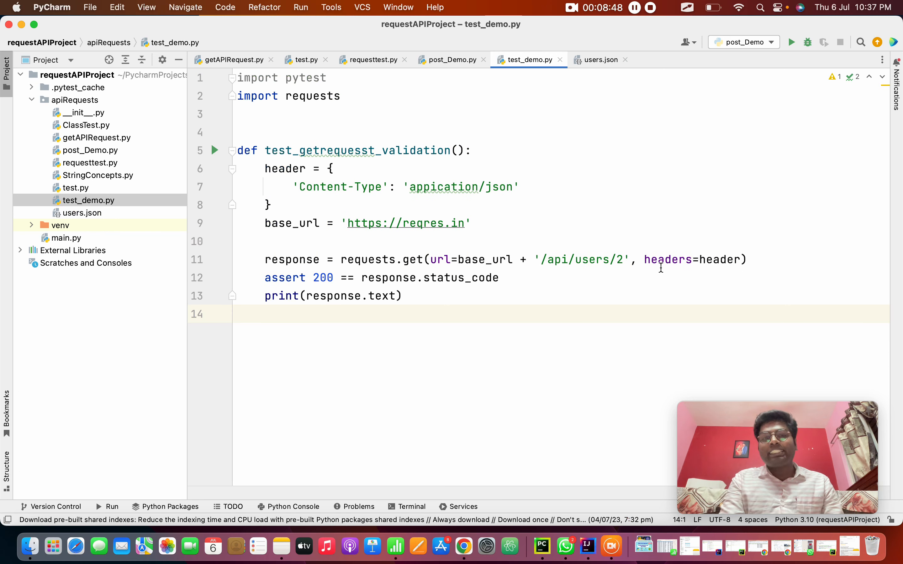
mouse_move(660, 269)
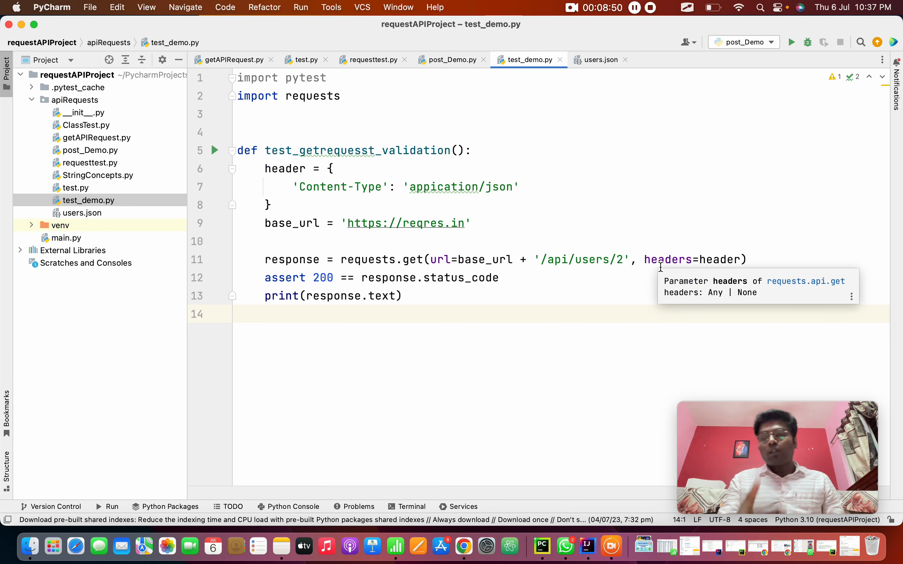